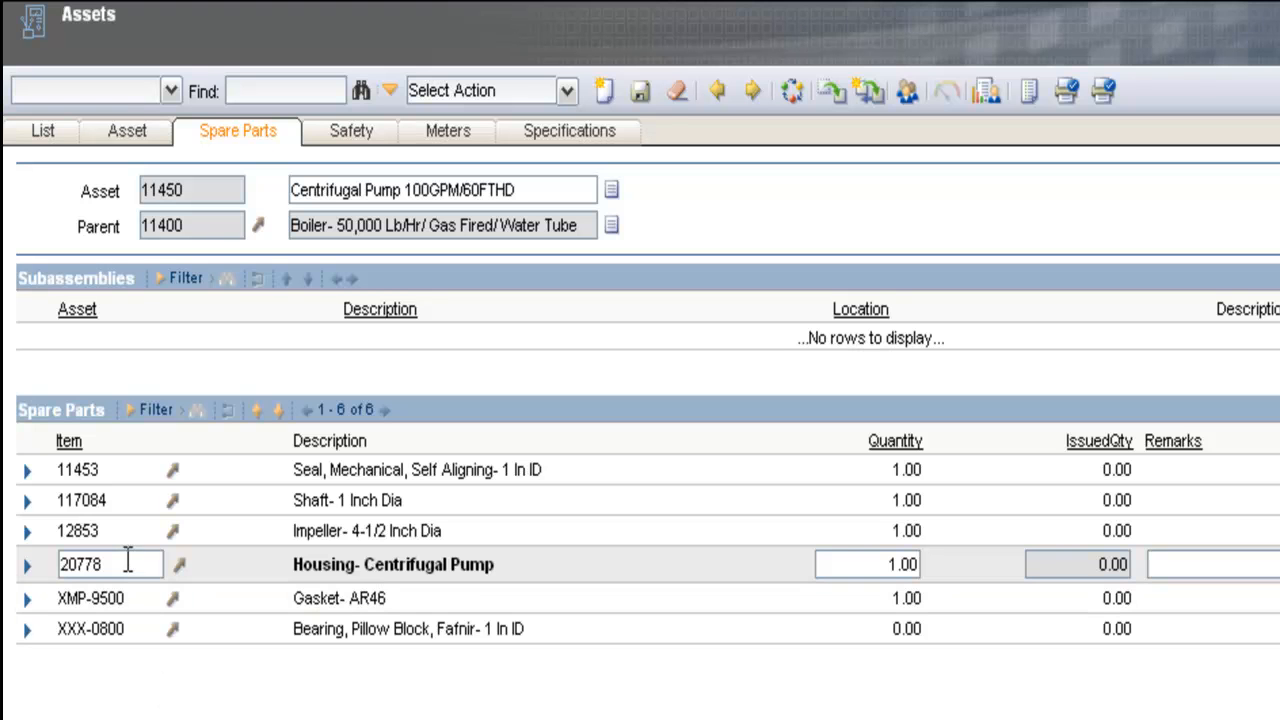
# - Select spare part 20778 on asset 11450 and bring up its detail menu options
pyautogui.click(109, 564)
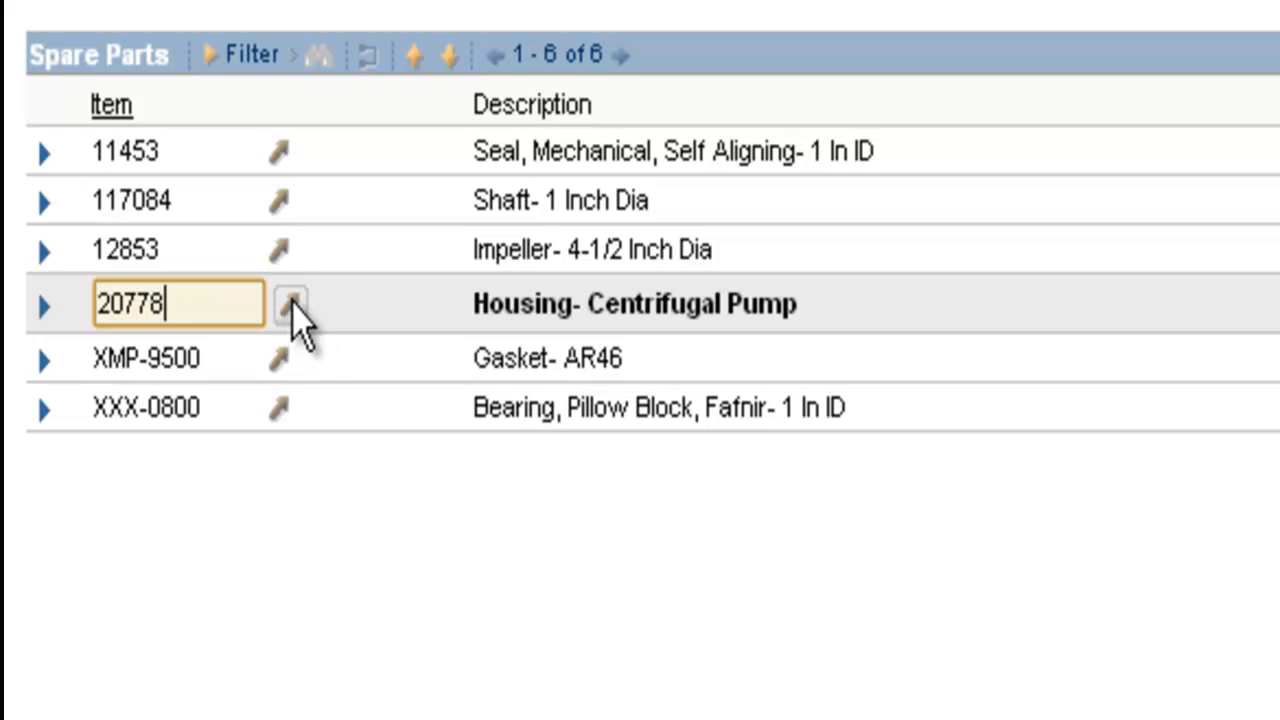
pyautogui.click(291, 304)
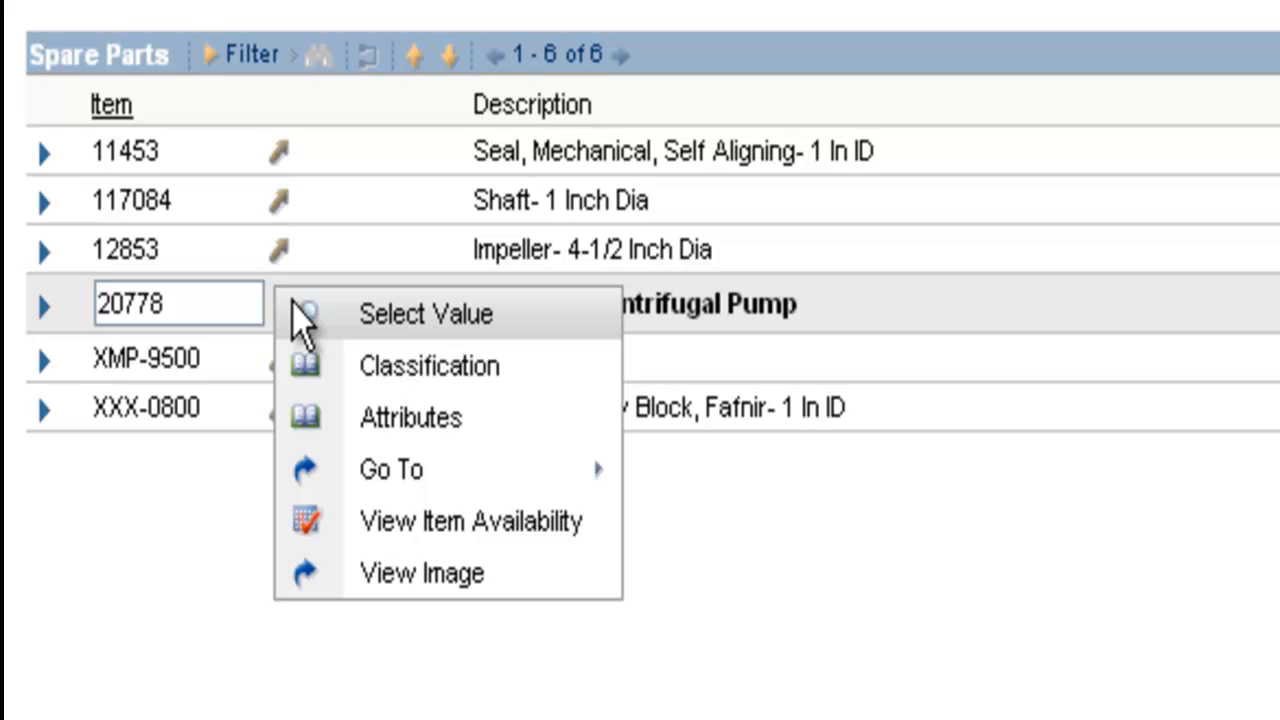
pyautogui.moveTo(400, 366)
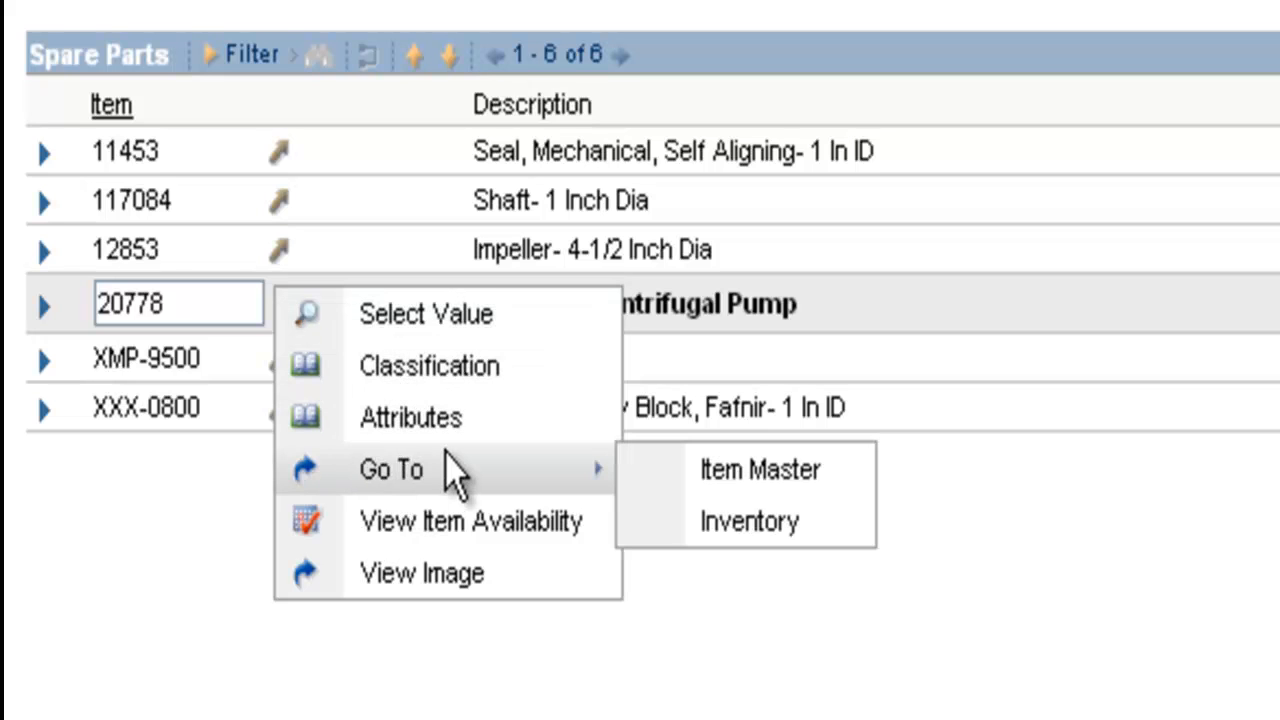
pyautogui.moveTo(758, 470)
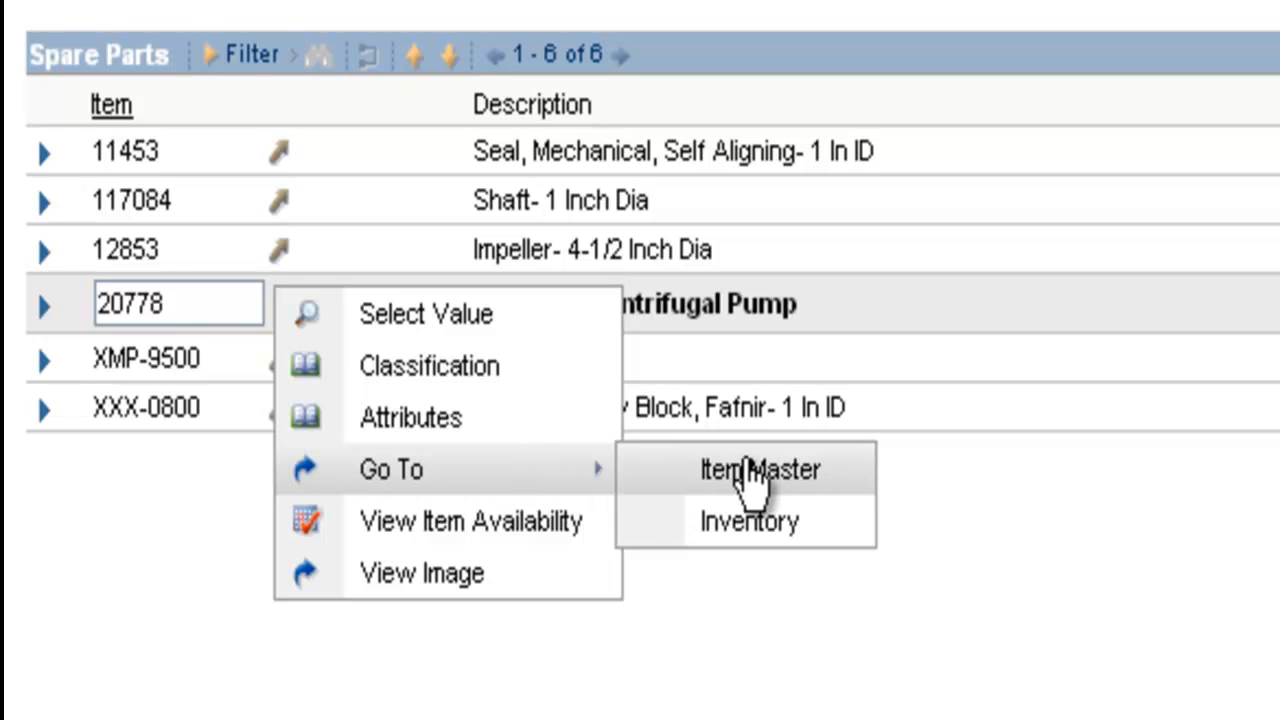
pyautogui.moveTo(765, 540)
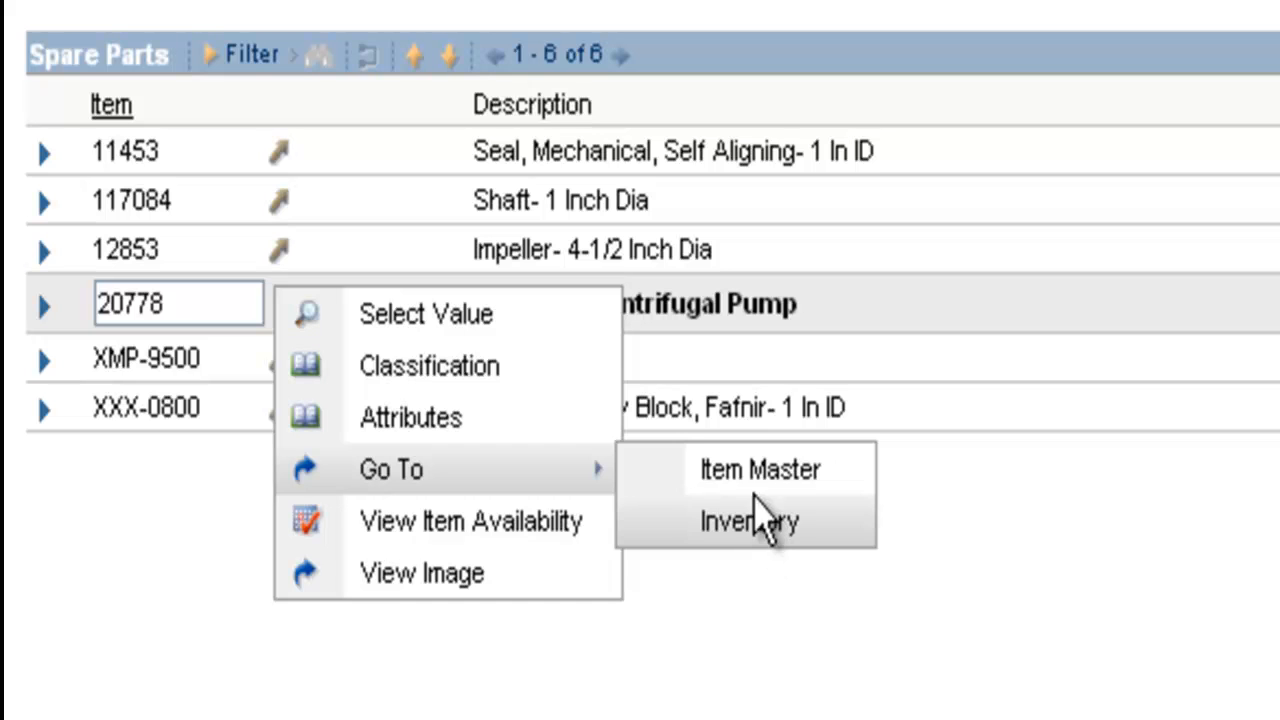
pyautogui.moveTo(760, 525)
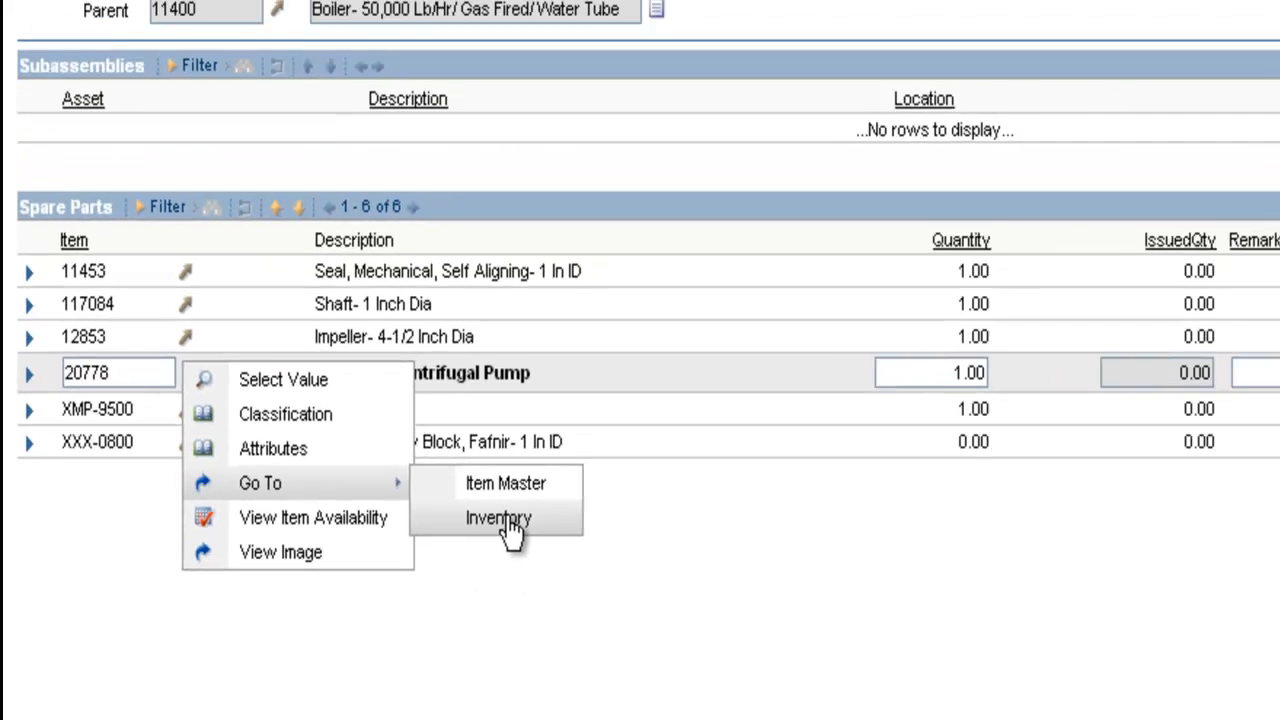
# - Go to Inventory for item 20778 and open the CENTRAL storeroom record
pyautogui.click(497, 518)
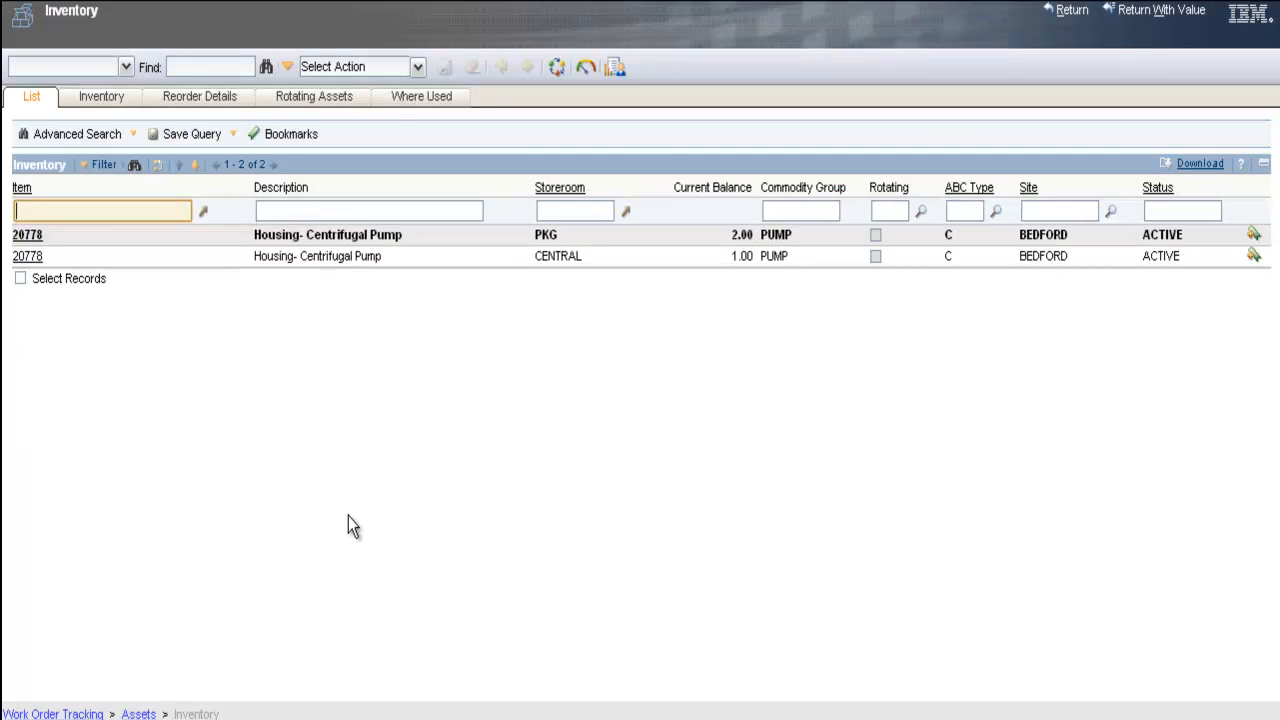
pyautogui.moveTo(249, 392)
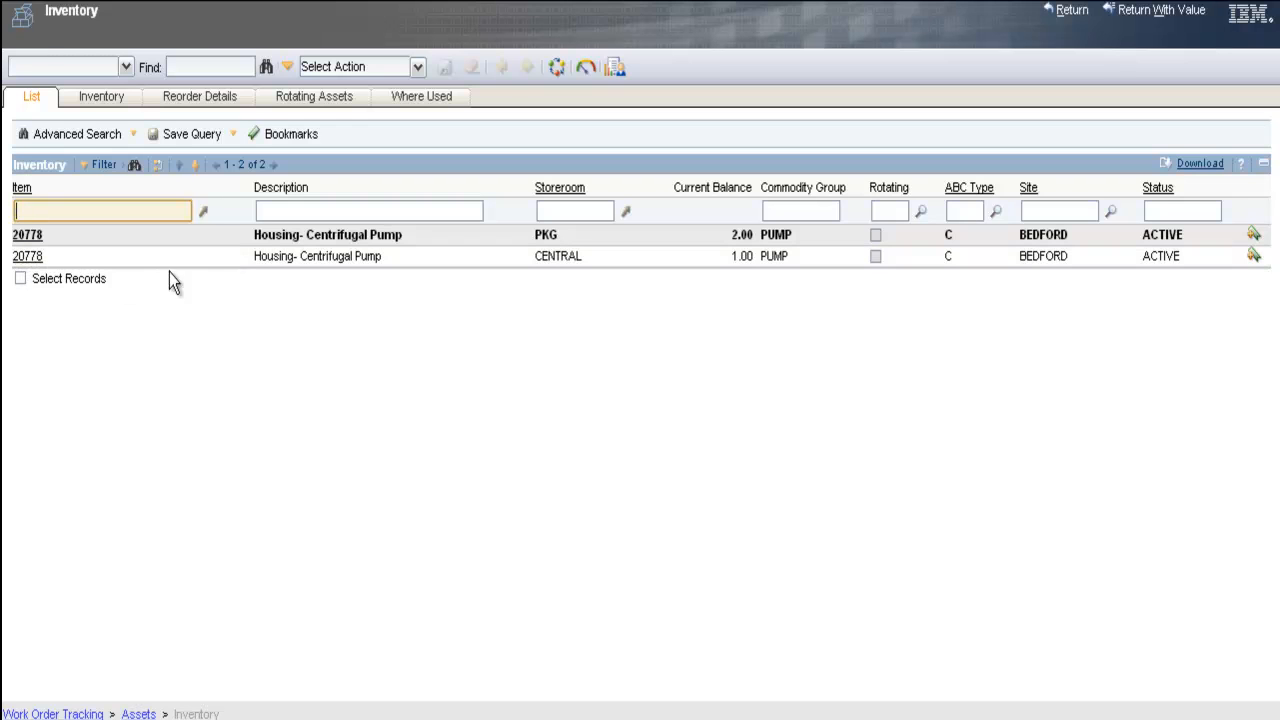
pyautogui.click(28, 255)
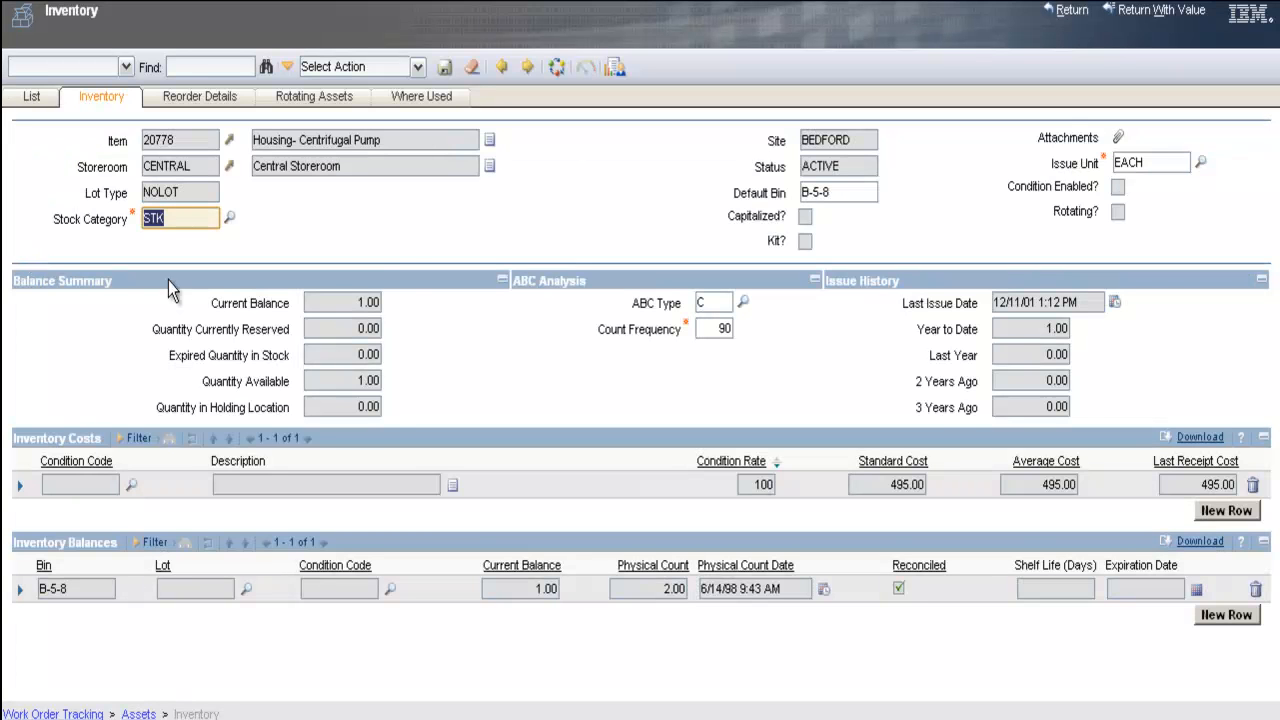
pyautogui.moveTo(225, 420)
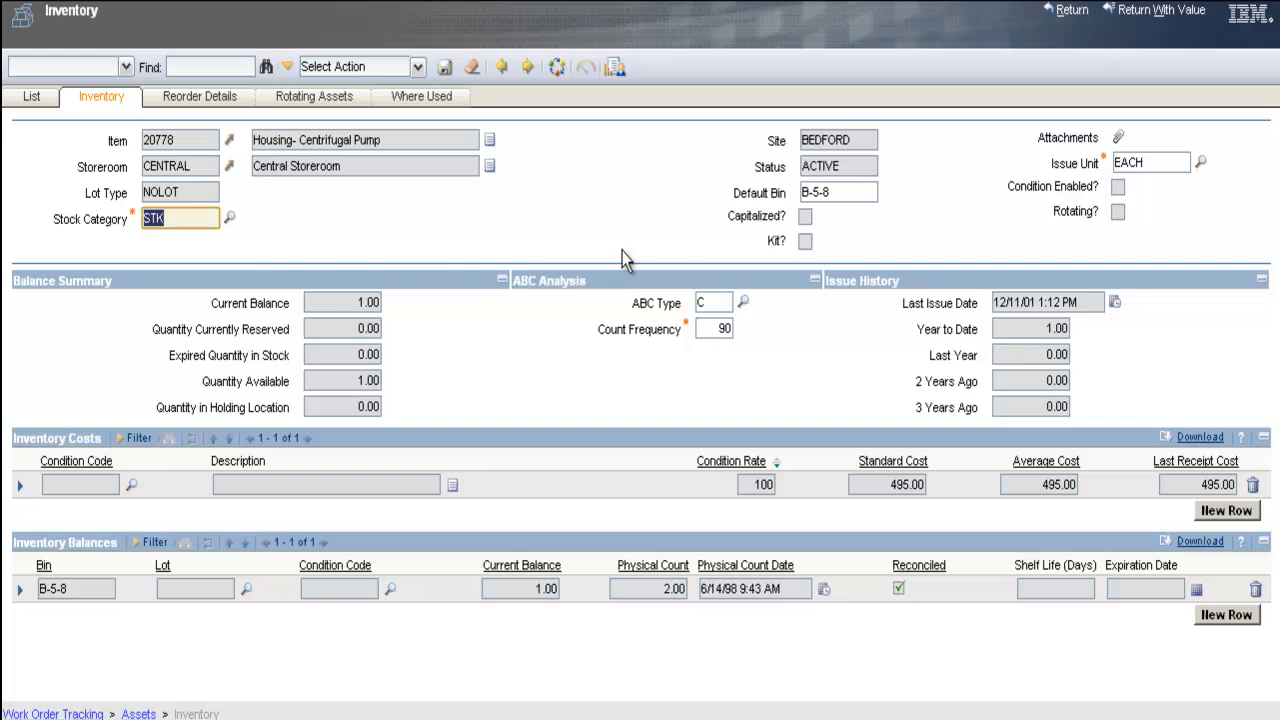
pyautogui.moveTo(282, 248)
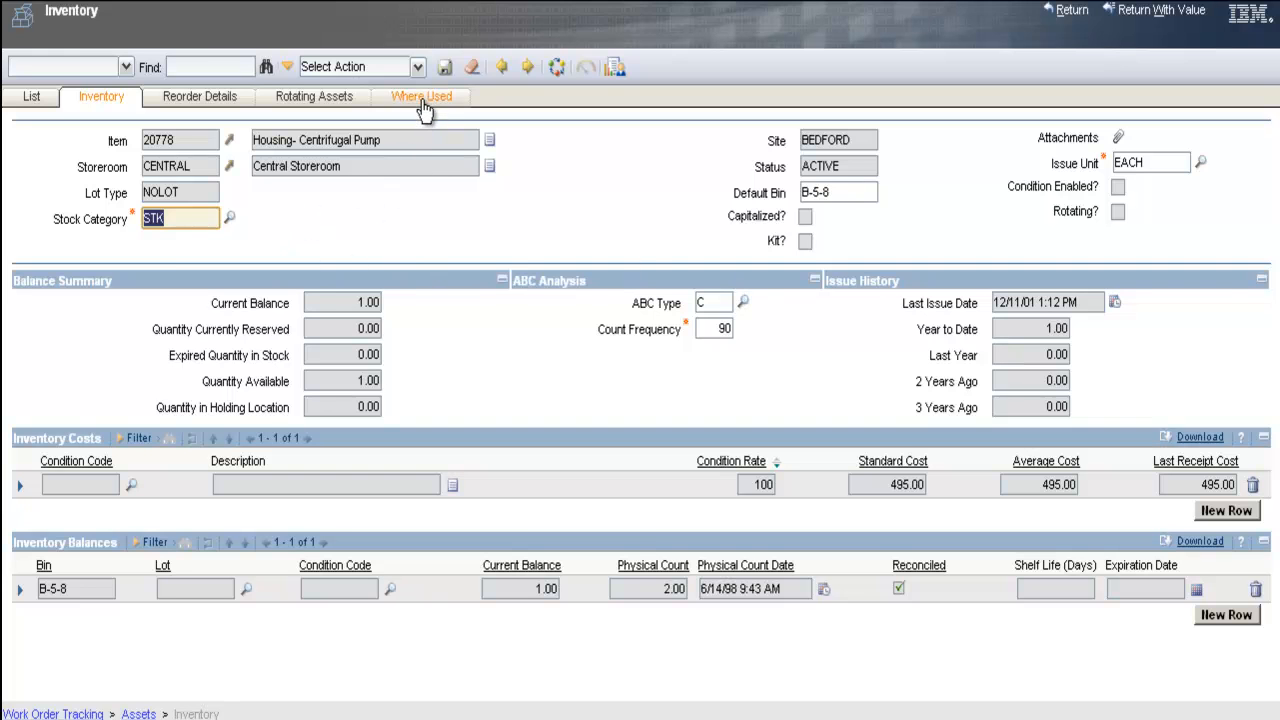
# - Show the Where Used list for housing 20778, including PUMP101JM and 11450
pyautogui.click(421, 96)
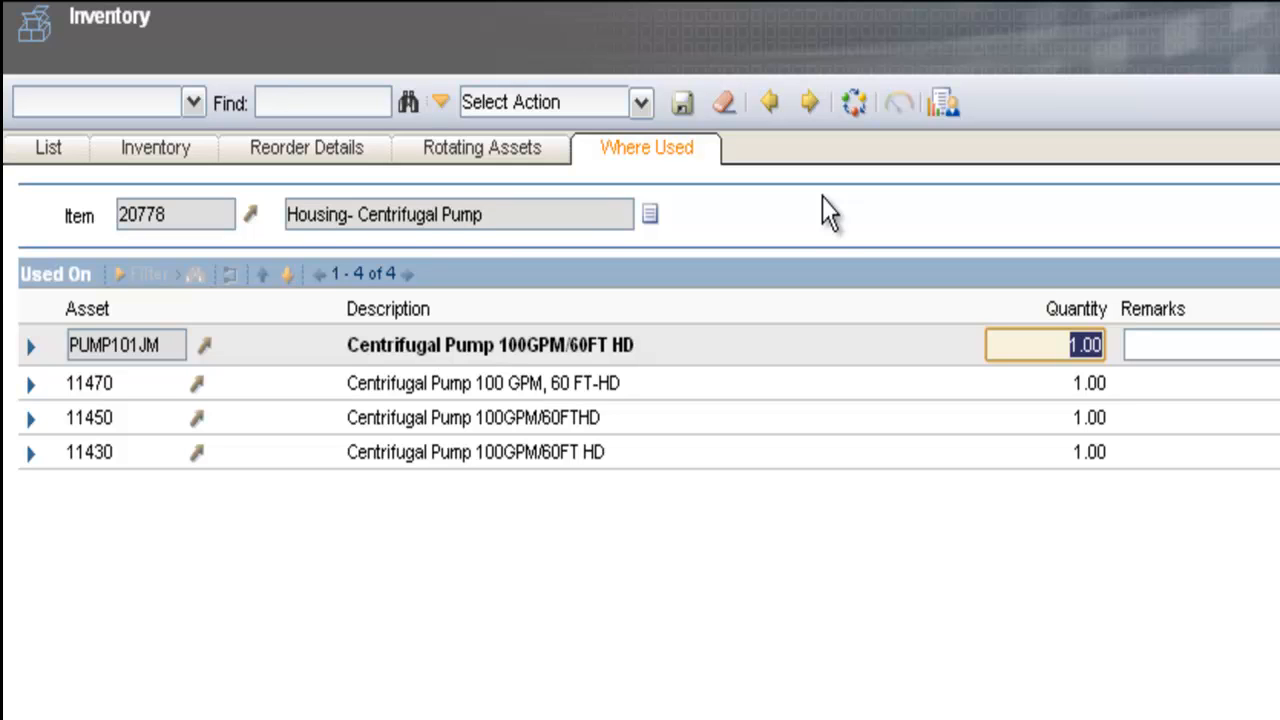
pyautogui.moveTo(833, 223)
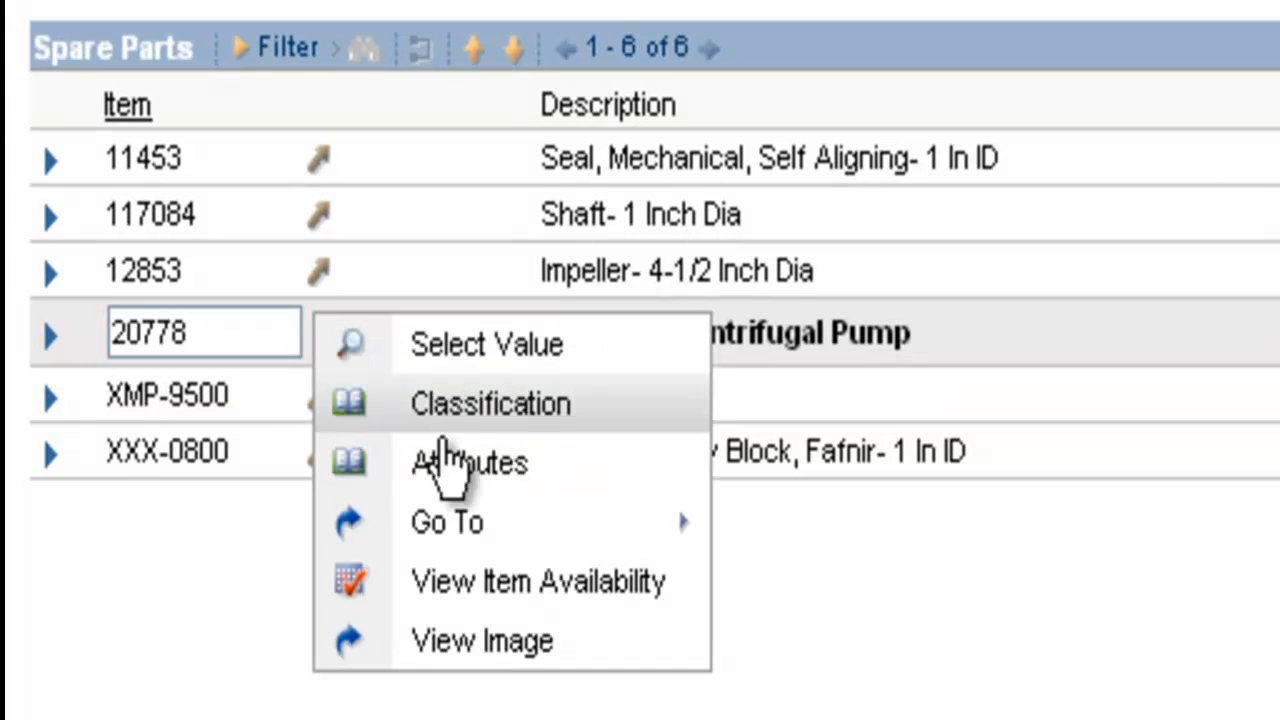
pyautogui.moveTo(490, 640)
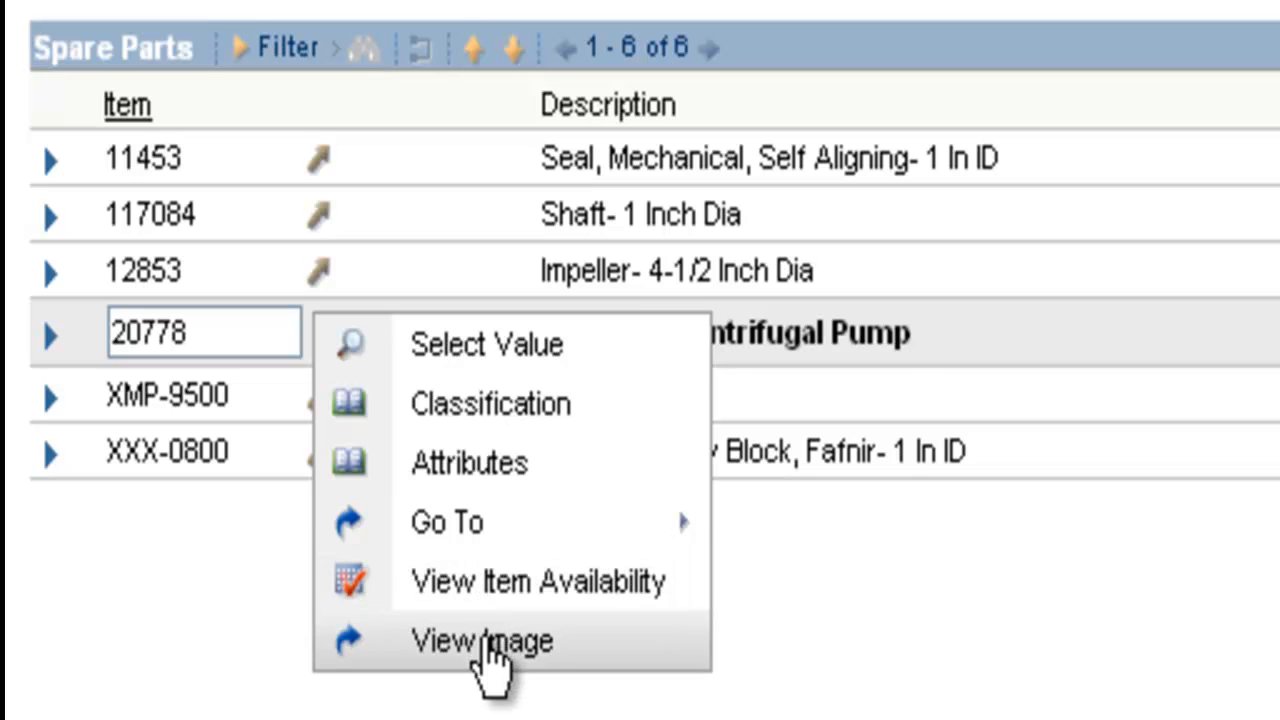
pyautogui.click(481, 641)
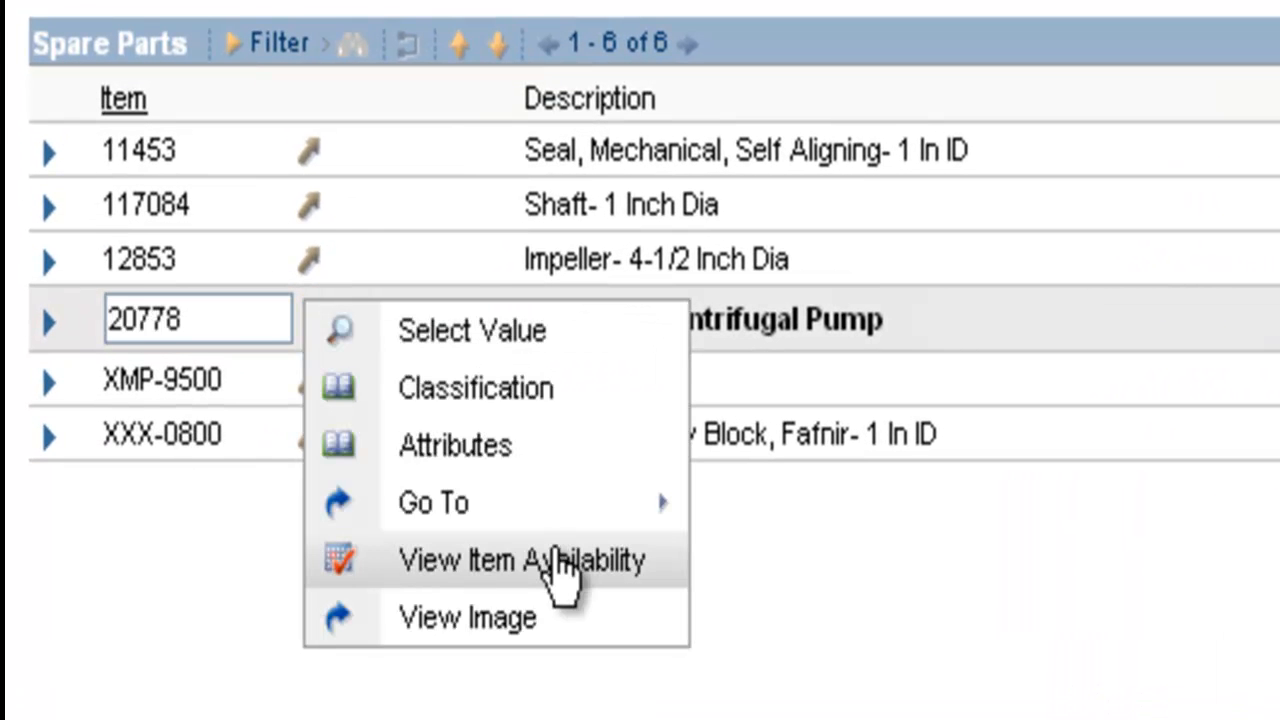
# - View item availability for part 20778, reviewing its lots and purchase orders
pyautogui.click(521, 559)
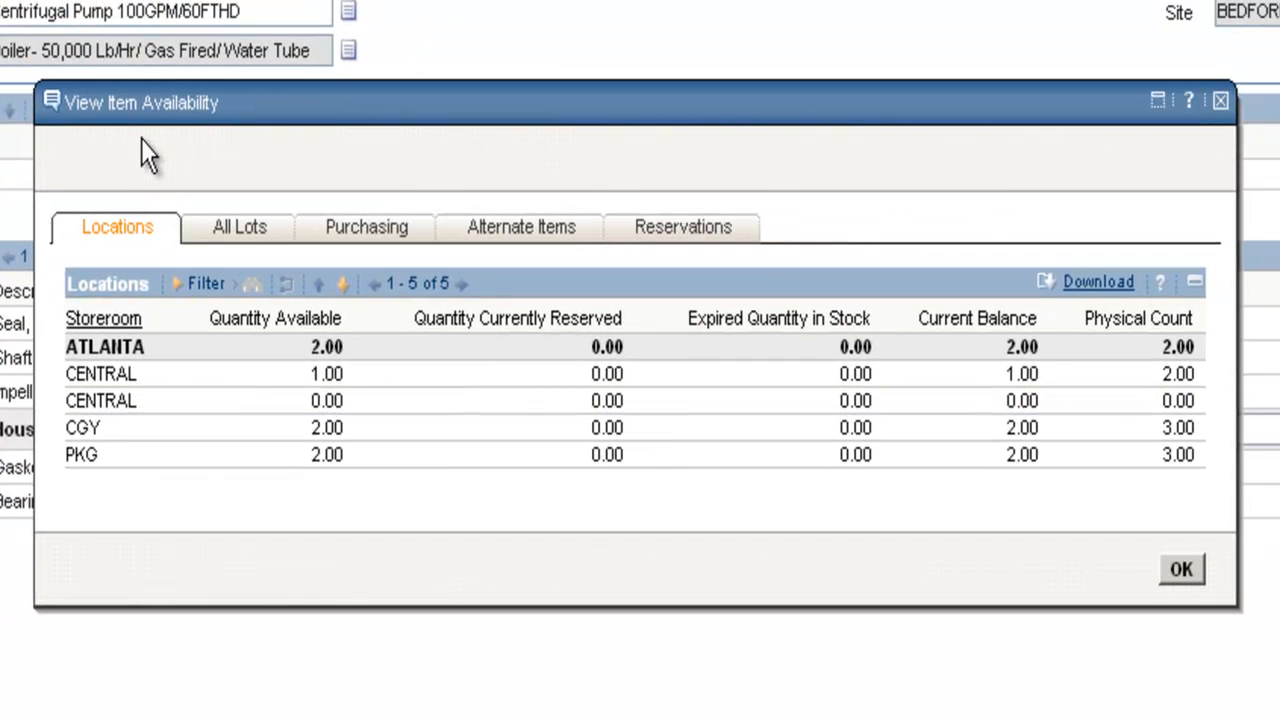
pyautogui.moveTo(222, 130)
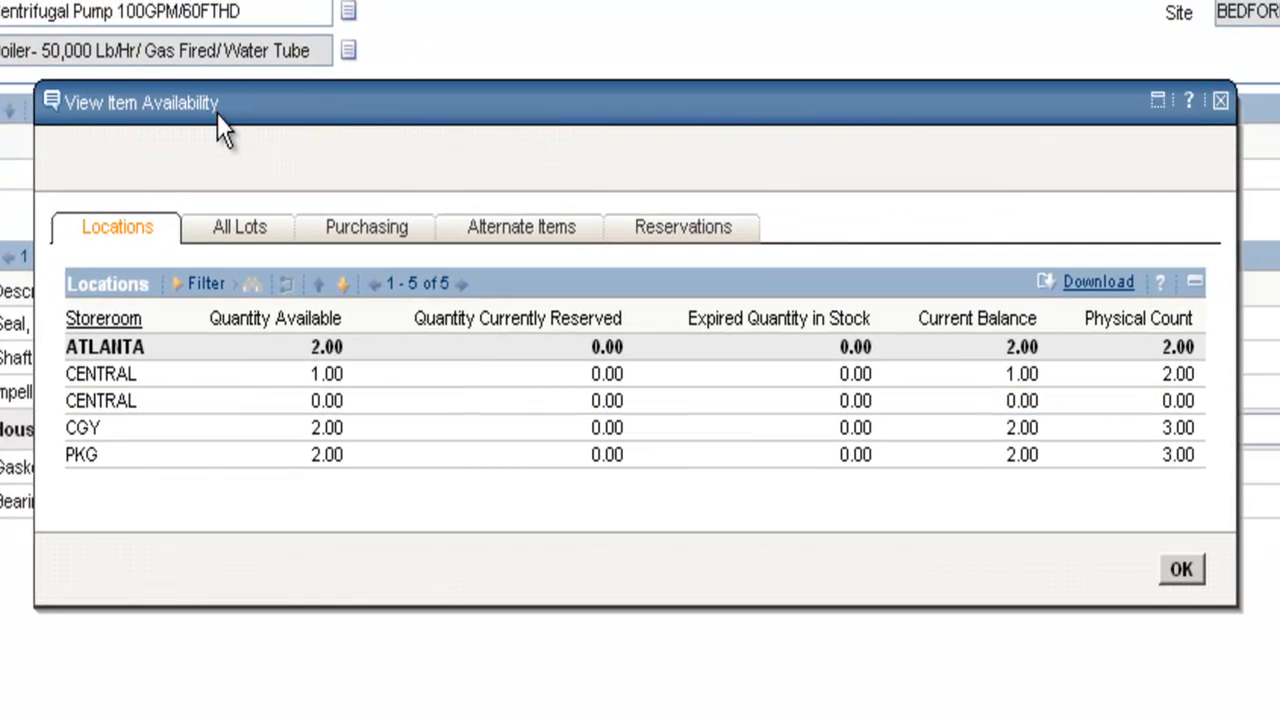
pyautogui.moveTo(135, 235)
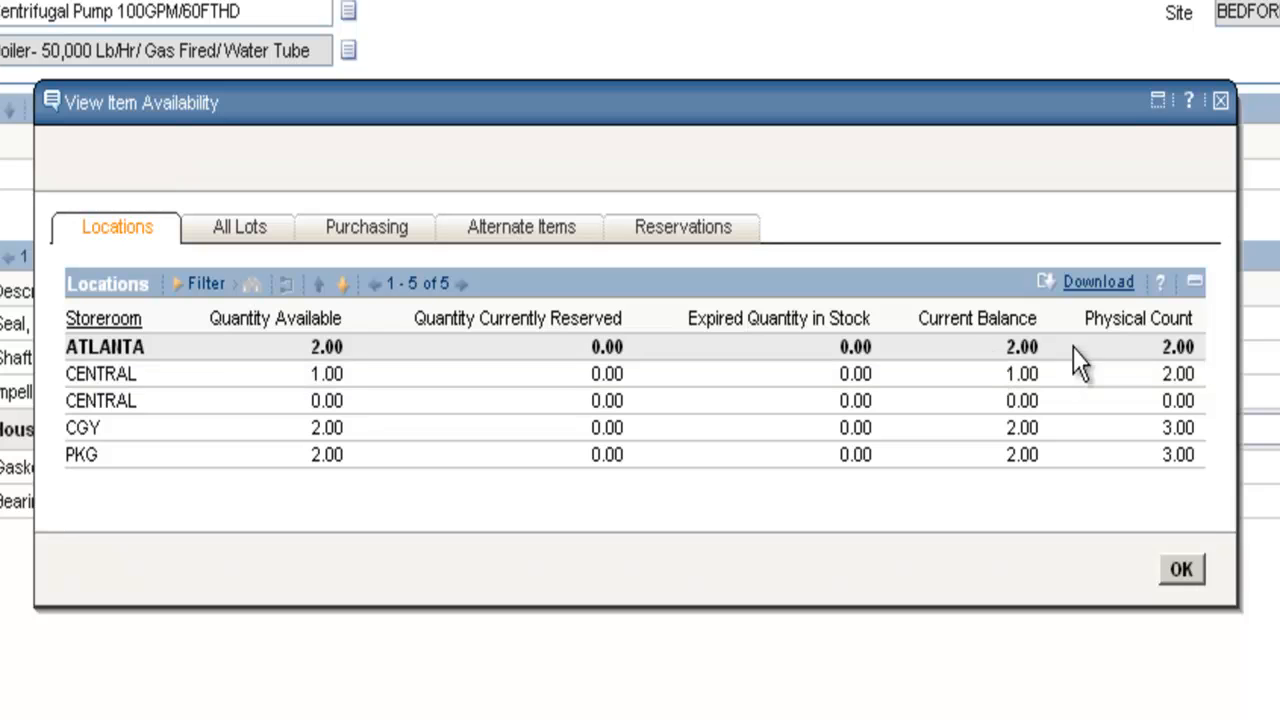
pyautogui.moveTo(638, 350)
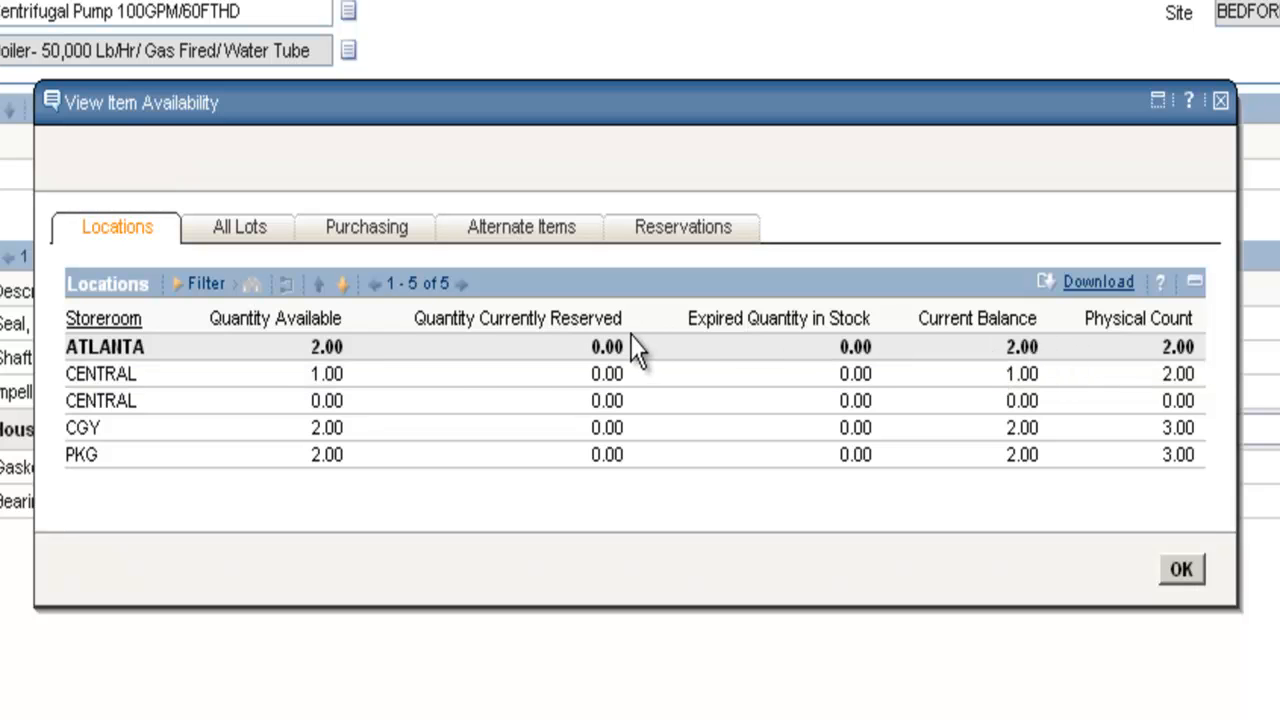
pyautogui.moveTo(333, 365)
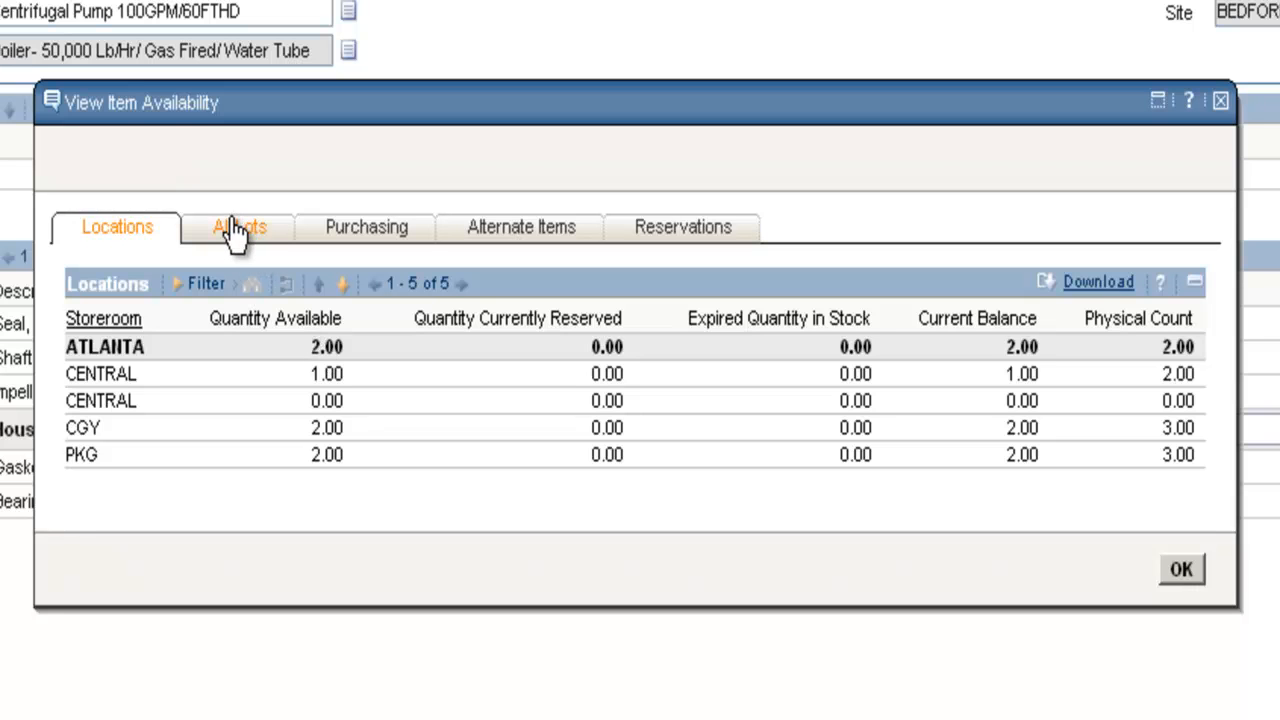
pyautogui.click(238, 226)
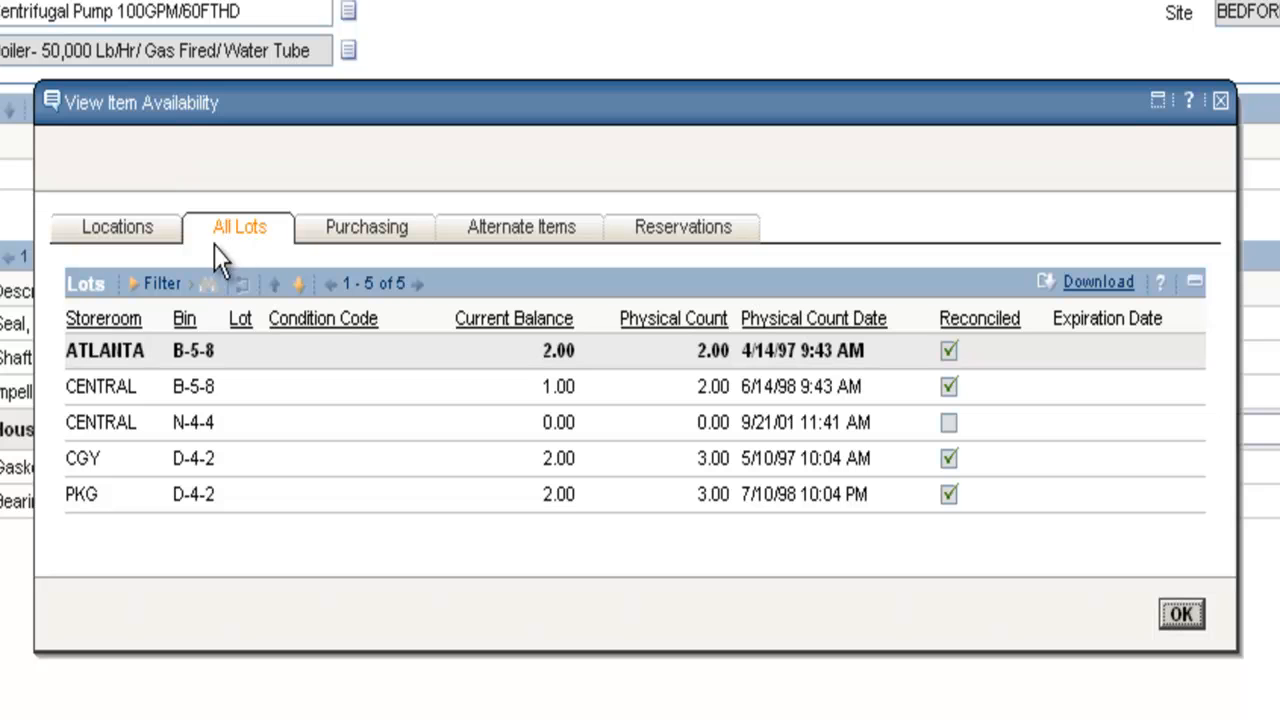
pyautogui.moveTo(90, 355)
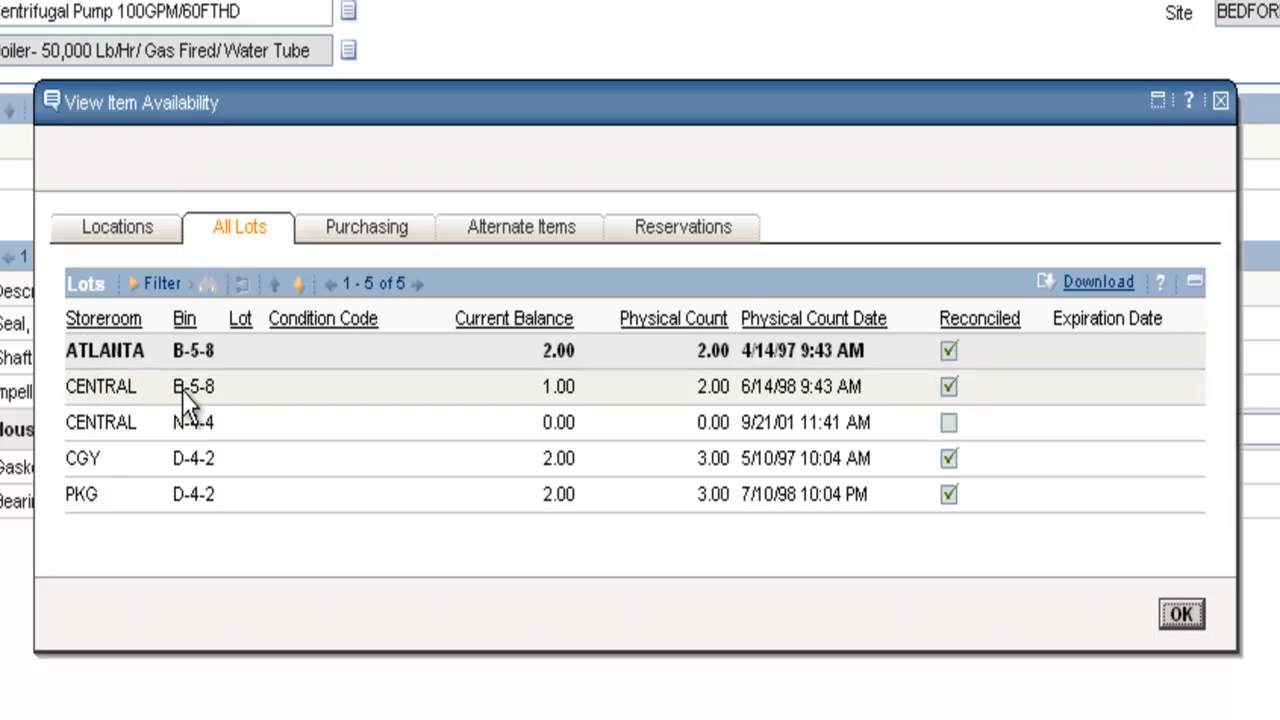
pyautogui.moveTo(366, 227)
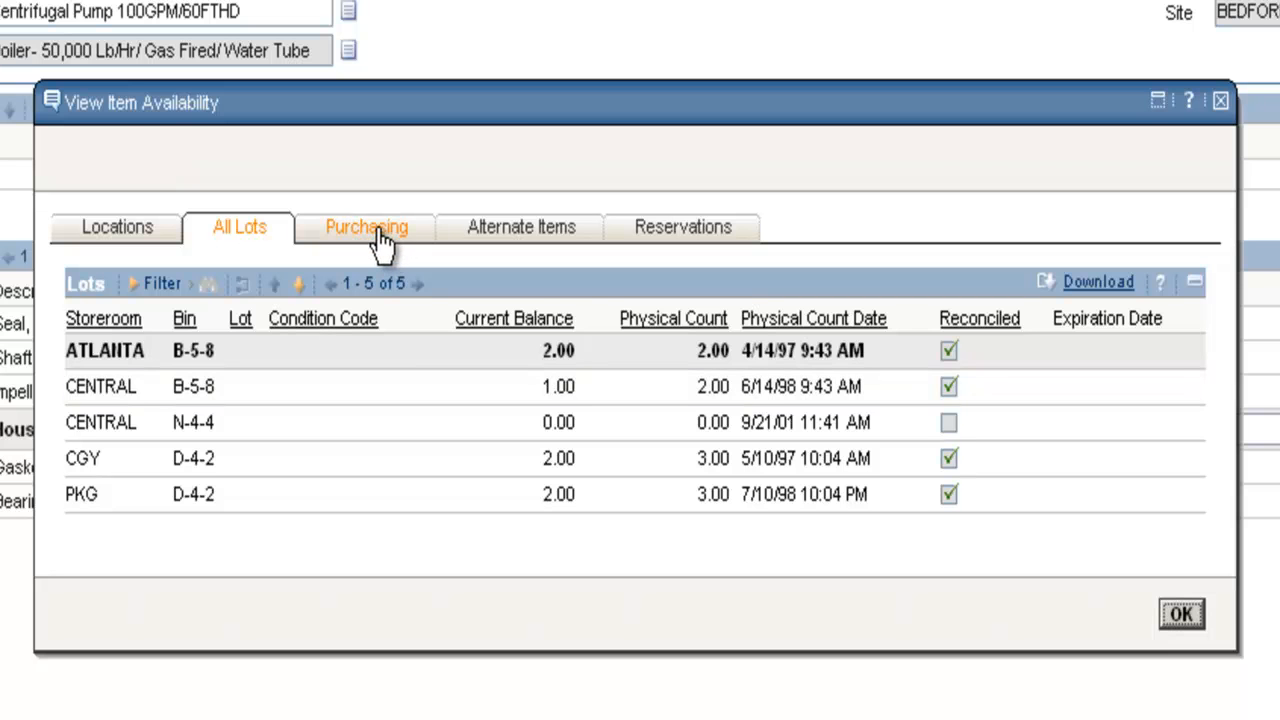
pyautogui.click(366, 227)
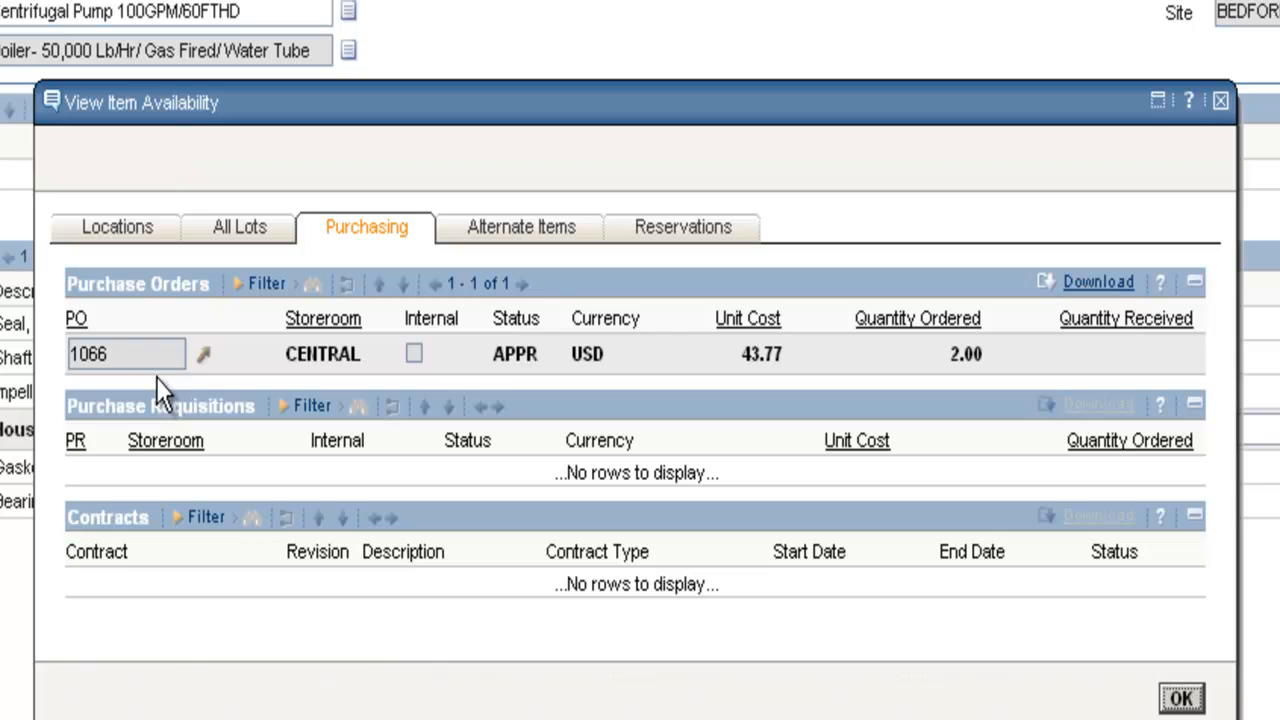
pyautogui.moveTo(150, 360)
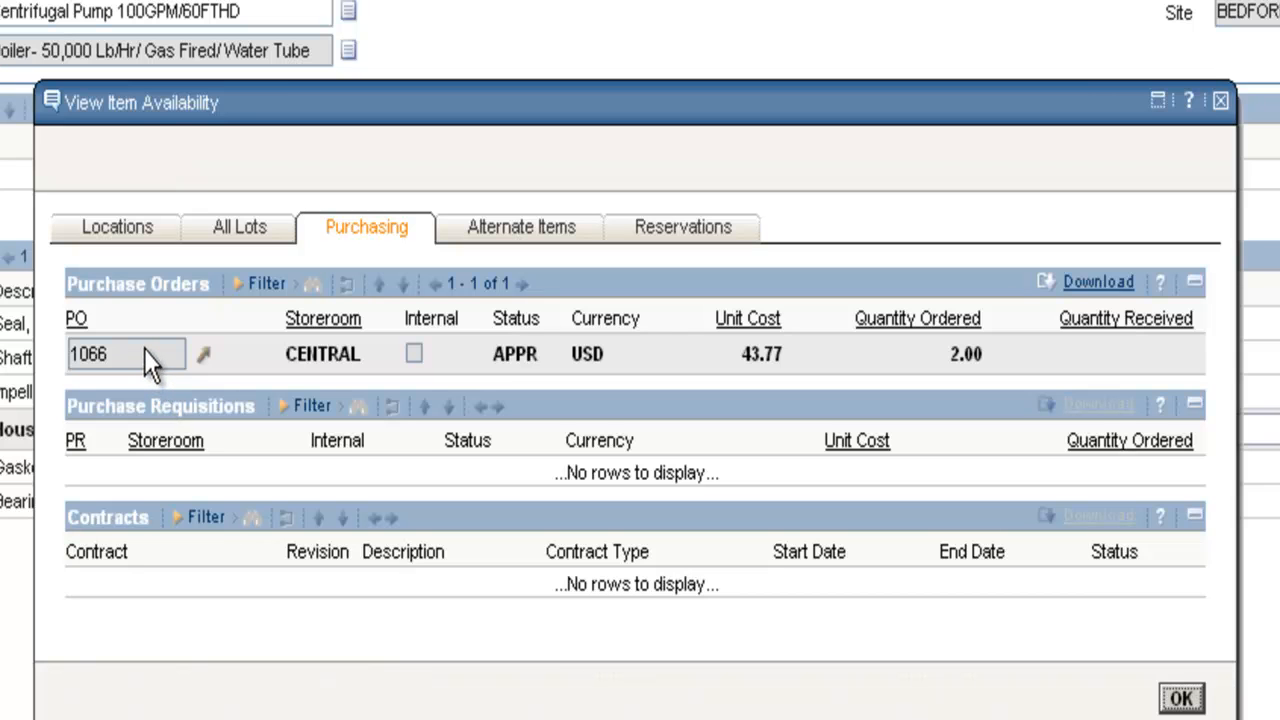
pyautogui.moveTo(262, 362)
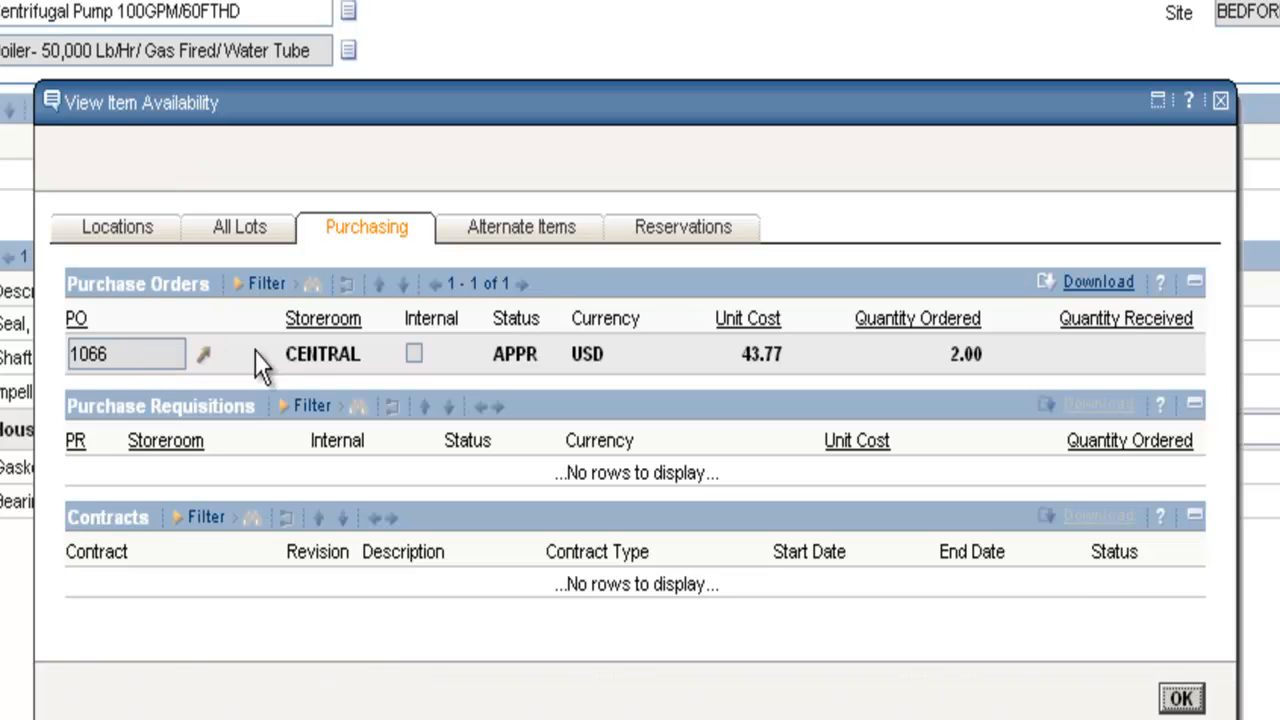
pyautogui.moveTo(445, 390)
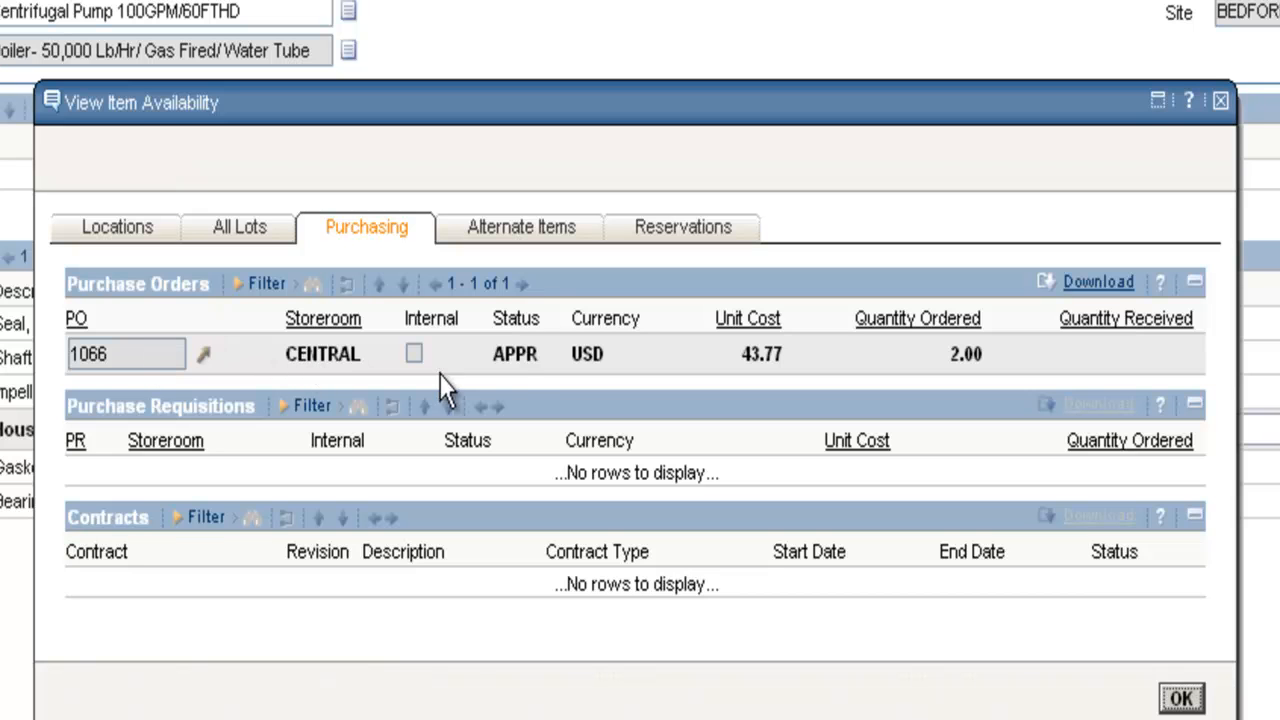
pyautogui.moveTo(530, 375)
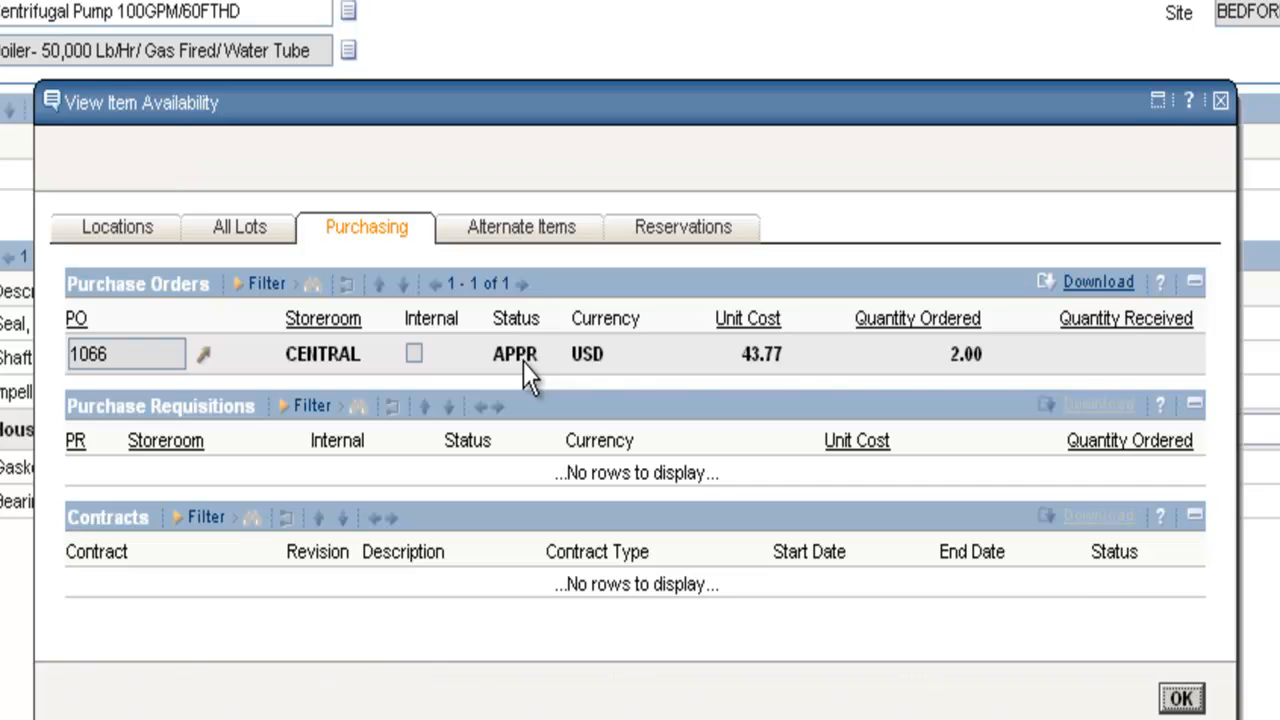
pyautogui.moveTo(1147, 375)
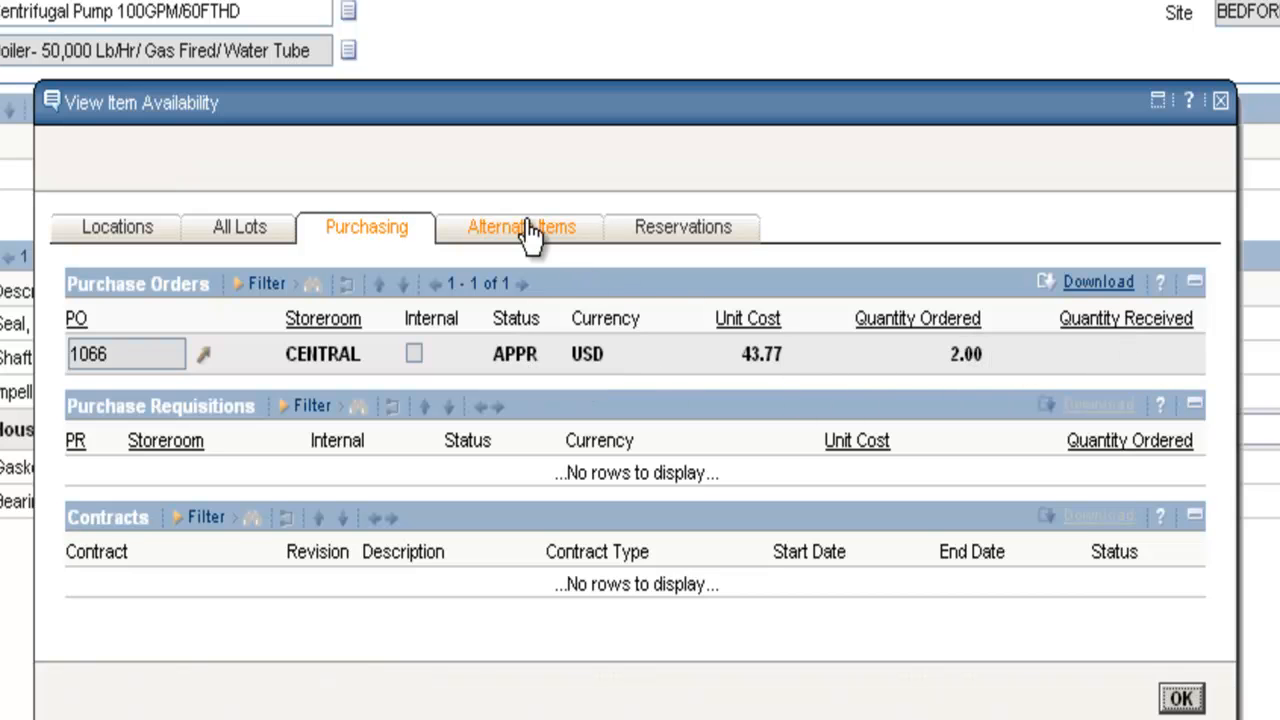
# - Review alternate items and empty reservations for part 20778, then close availability
pyautogui.click(521, 227)
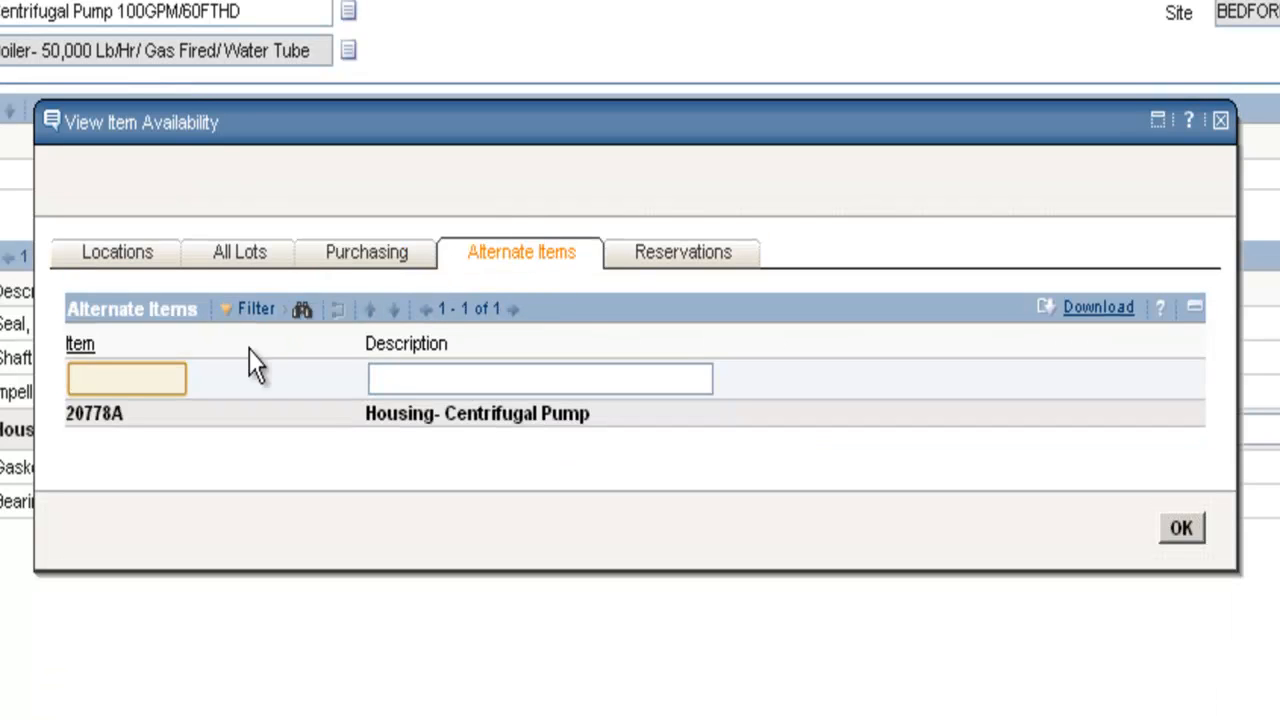
pyautogui.moveTo(110, 435)
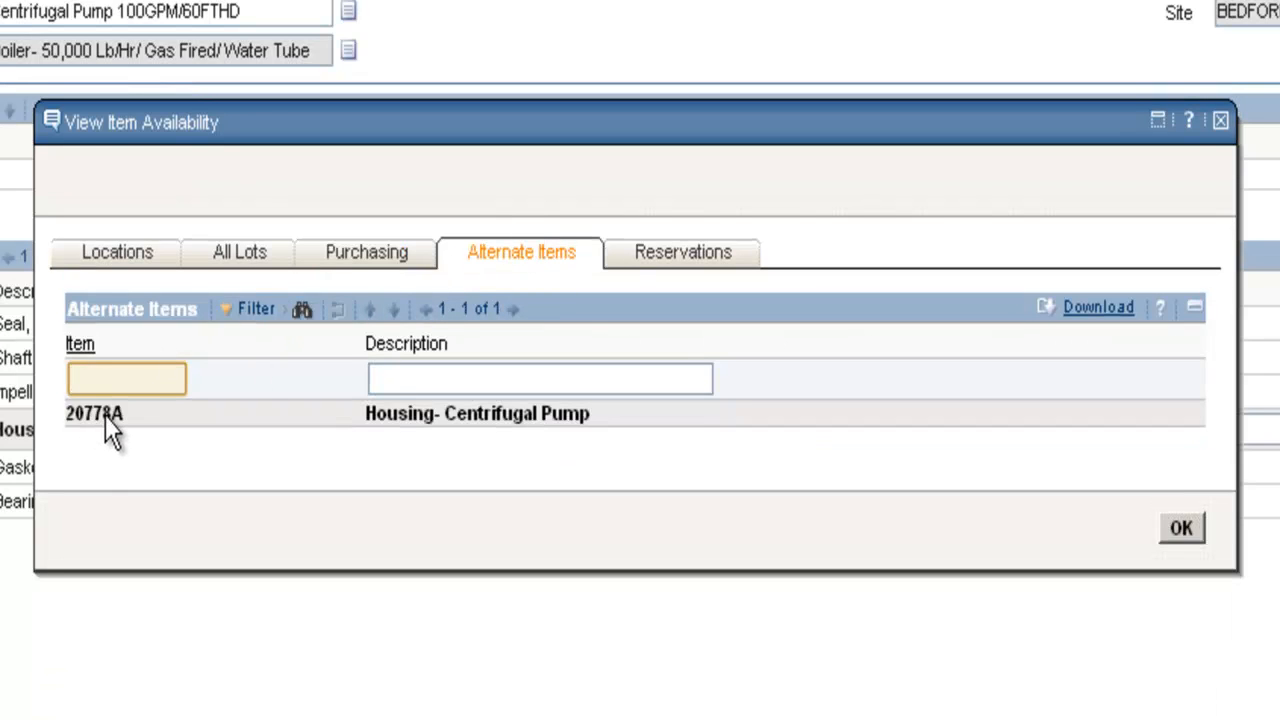
pyautogui.click(126, 378)
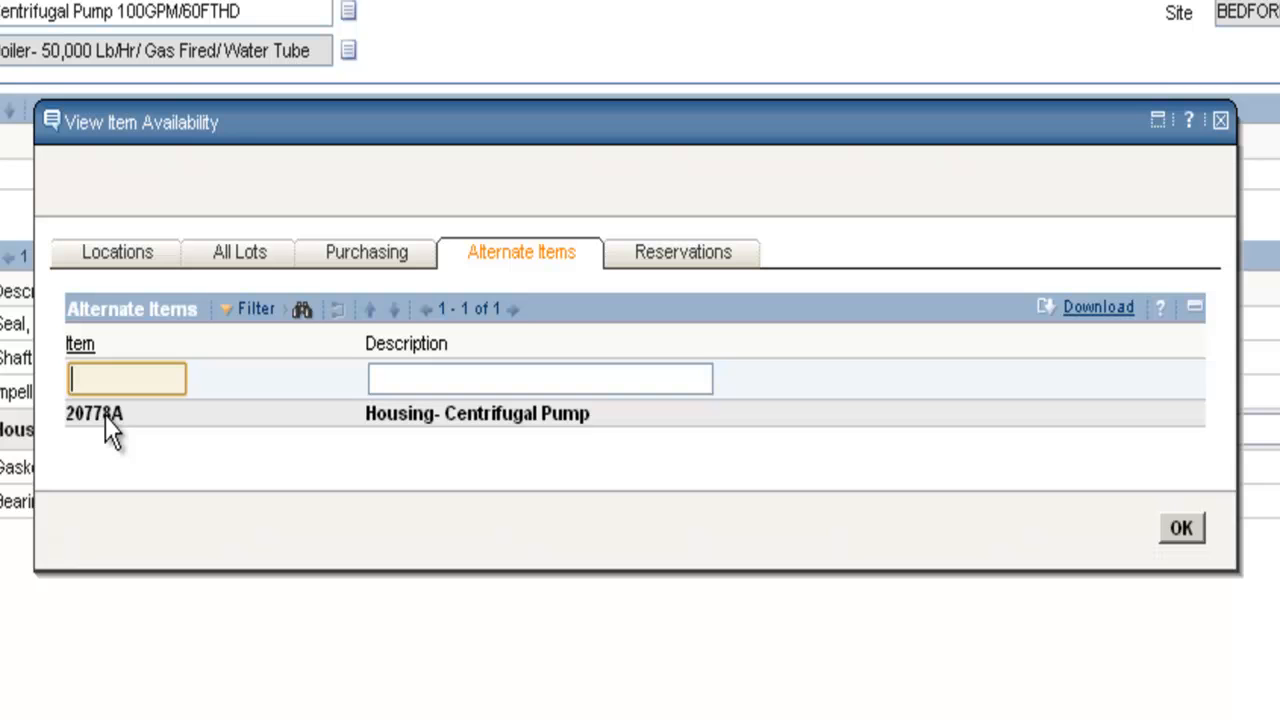
pyautogui.moveTo(682, 252)
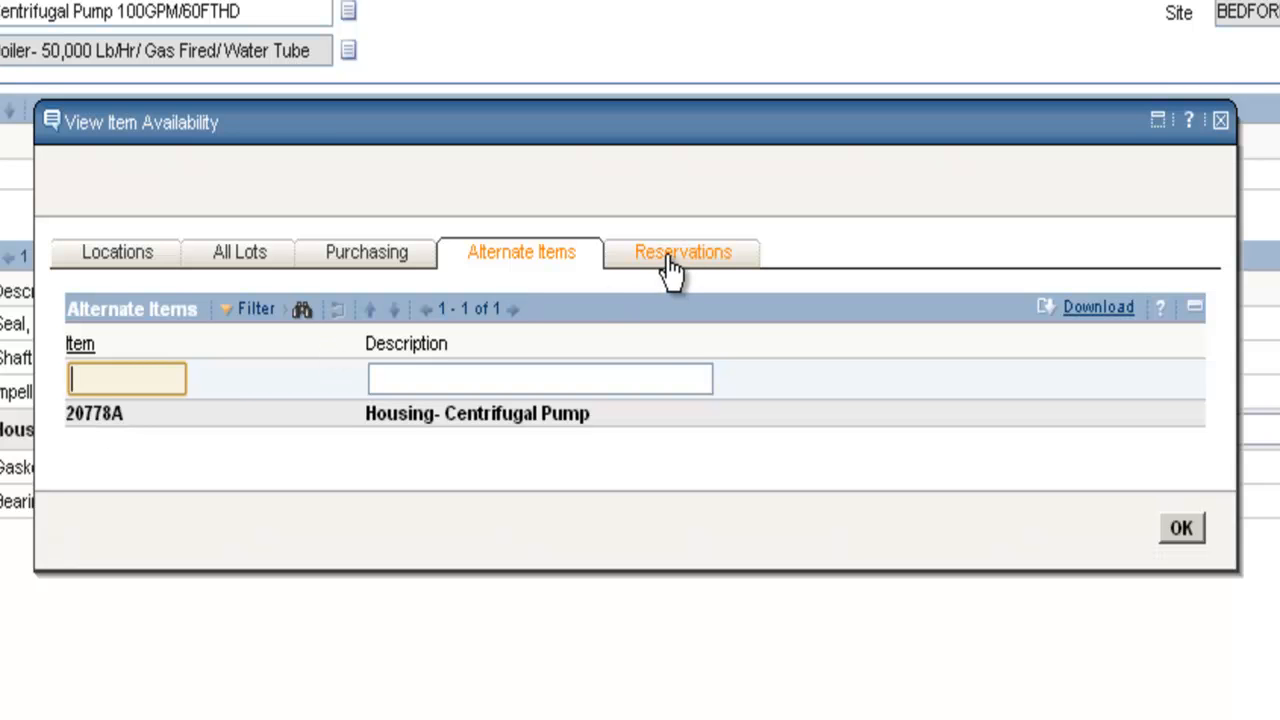
pyautogui.click(683, 251)
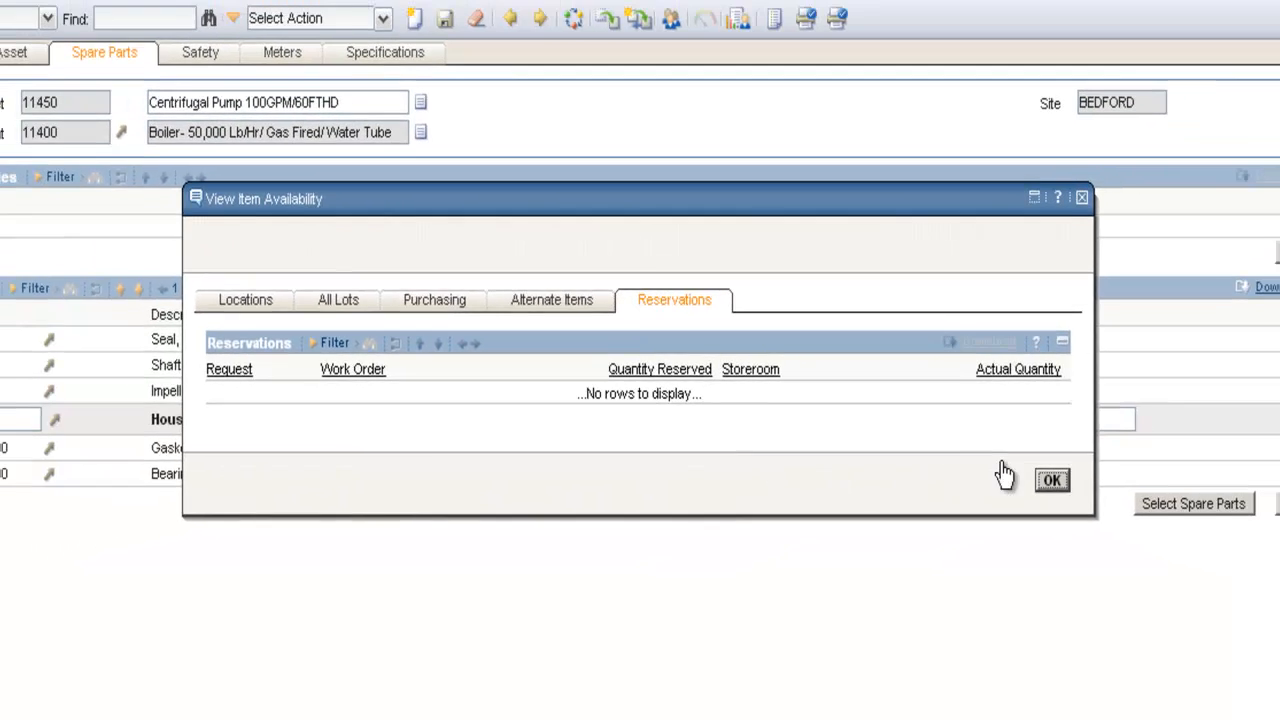
pyautogui.click(1051, 480)
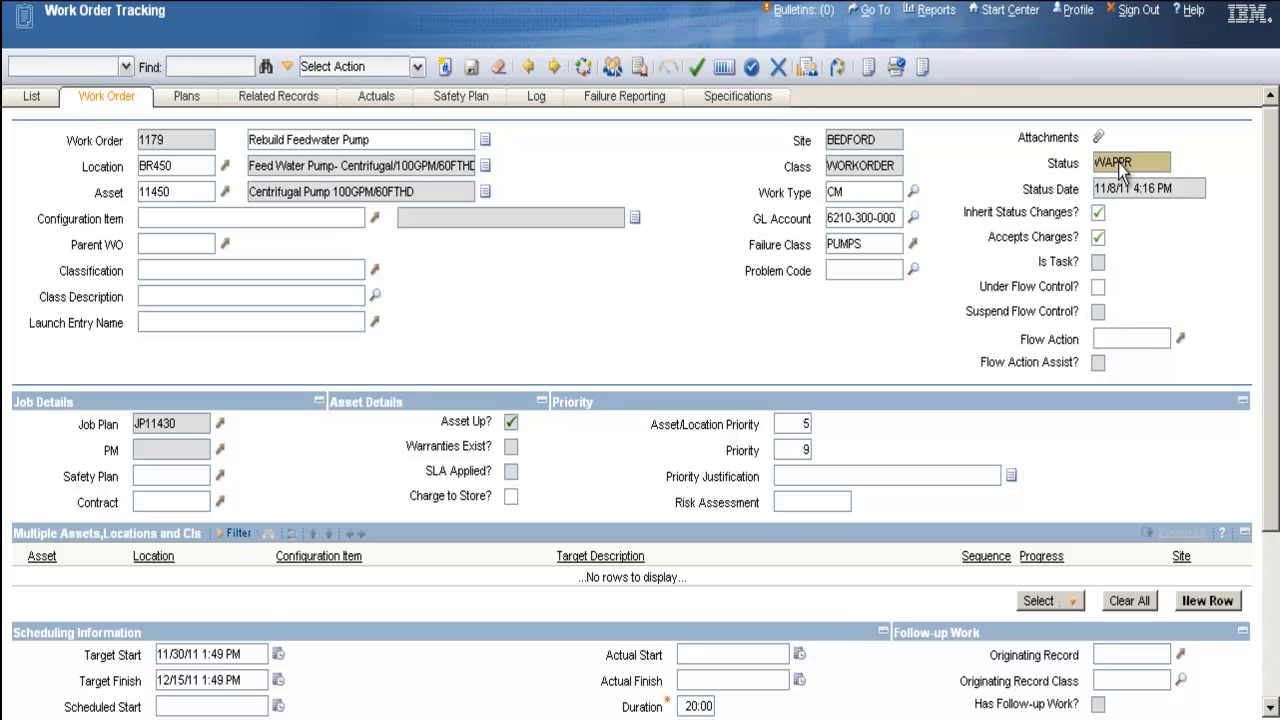
pyautogui.moveTo(1122, 172)
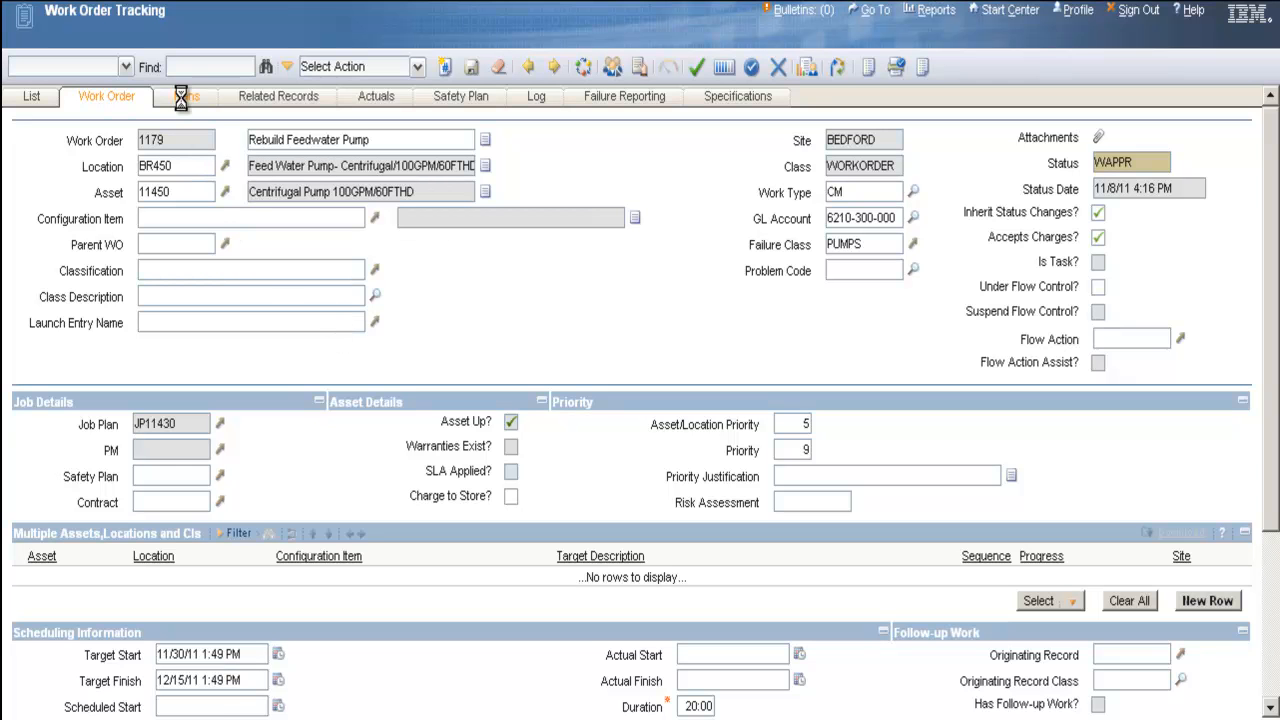
# - Show work order 1179's Plans, with six WAPPR tasks and no materials
pyautogui.click(185, 95)
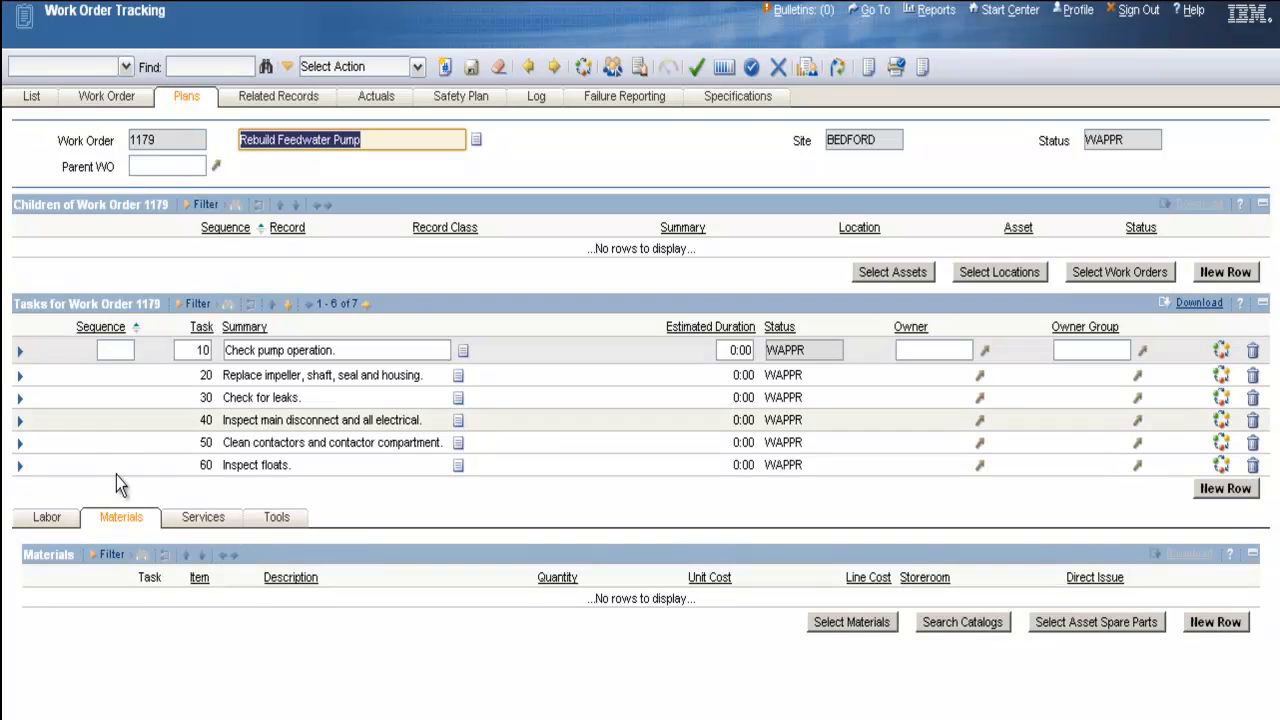
pyautogui.moveTo(450, 620)
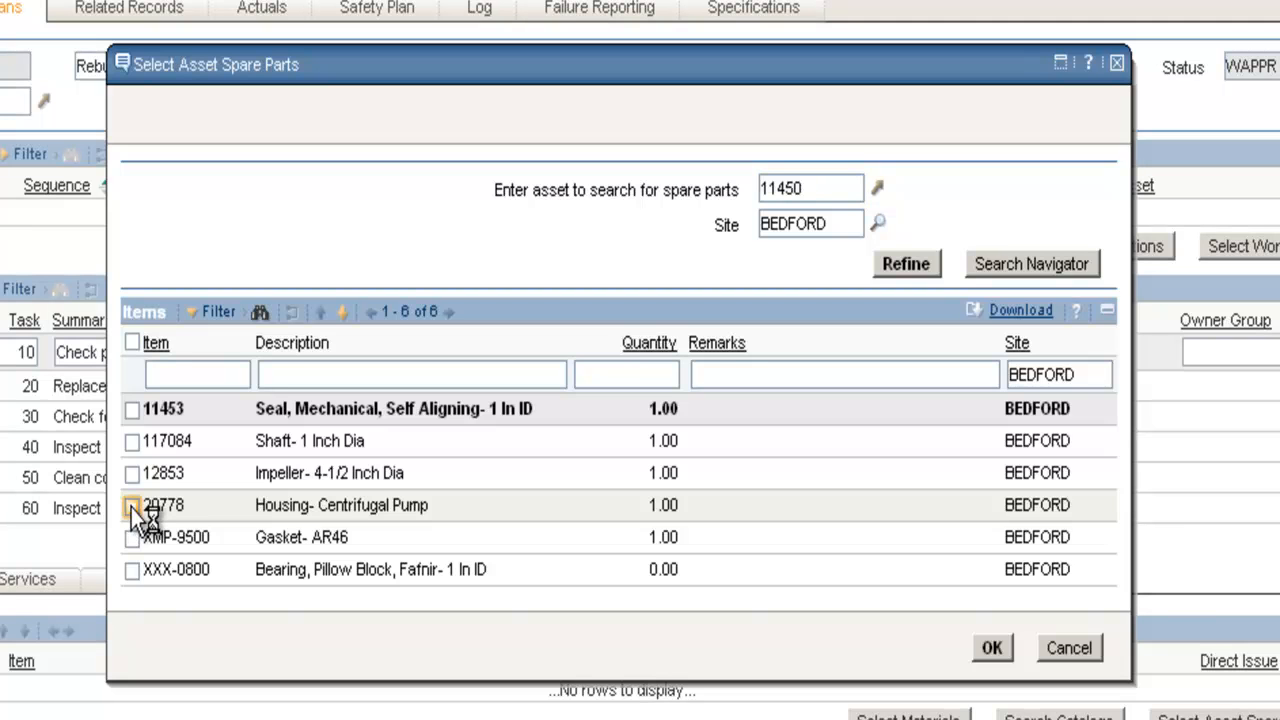
# - Add Housing- Centrifugal Pump 20778 as a planned material, quantity 1.00
pyautogui.click(132, 505)
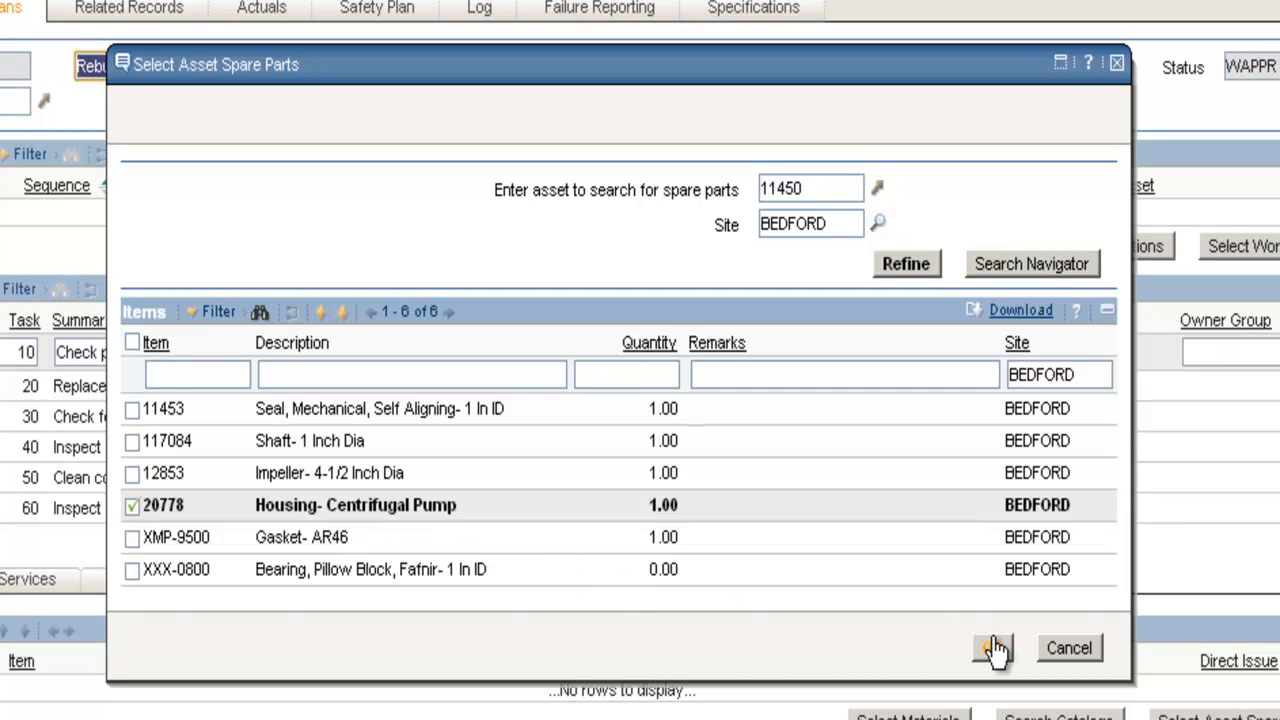
pyautogui.click(992, 648)
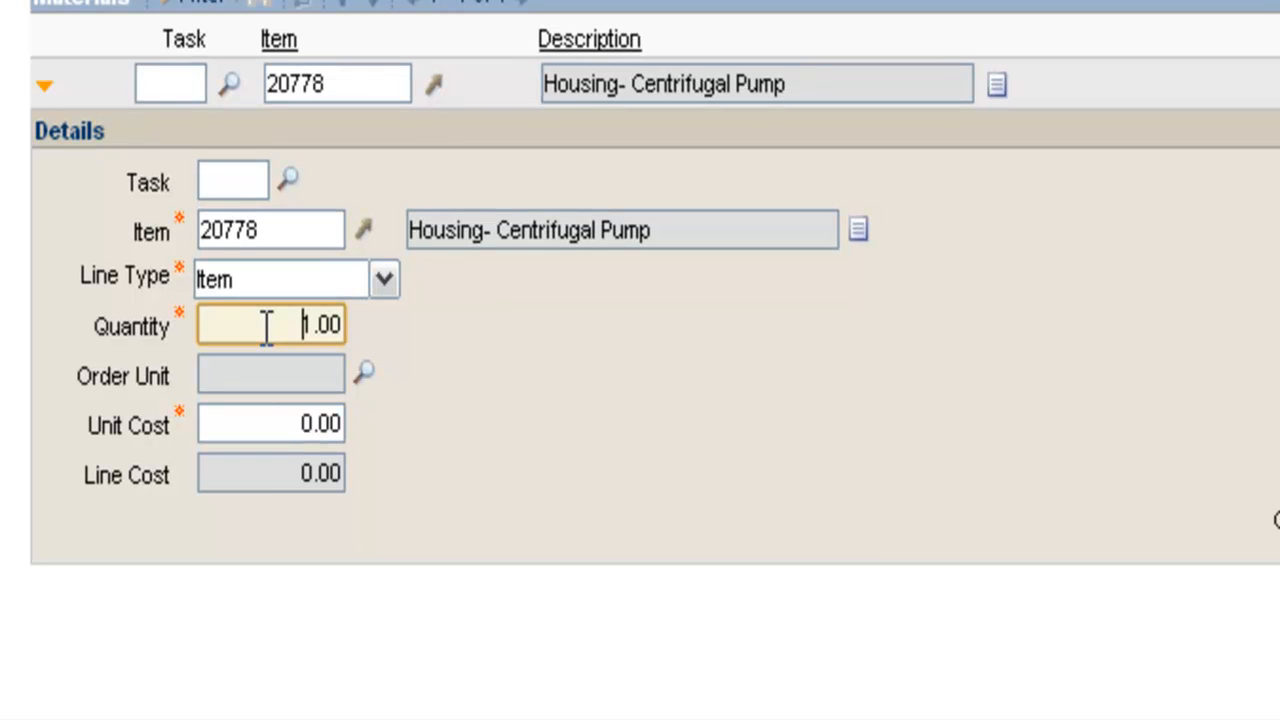
pyautogui.moveTo(640, 370)
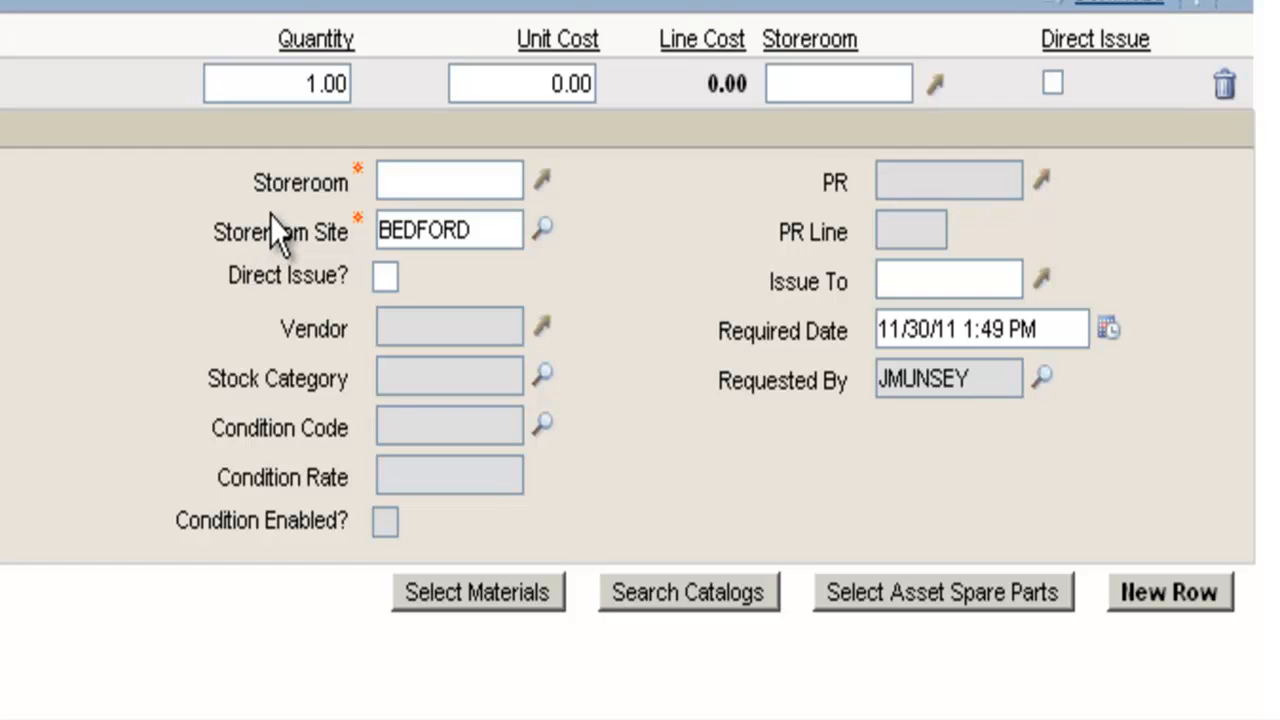
pyautogui.moveTo(355, 295)
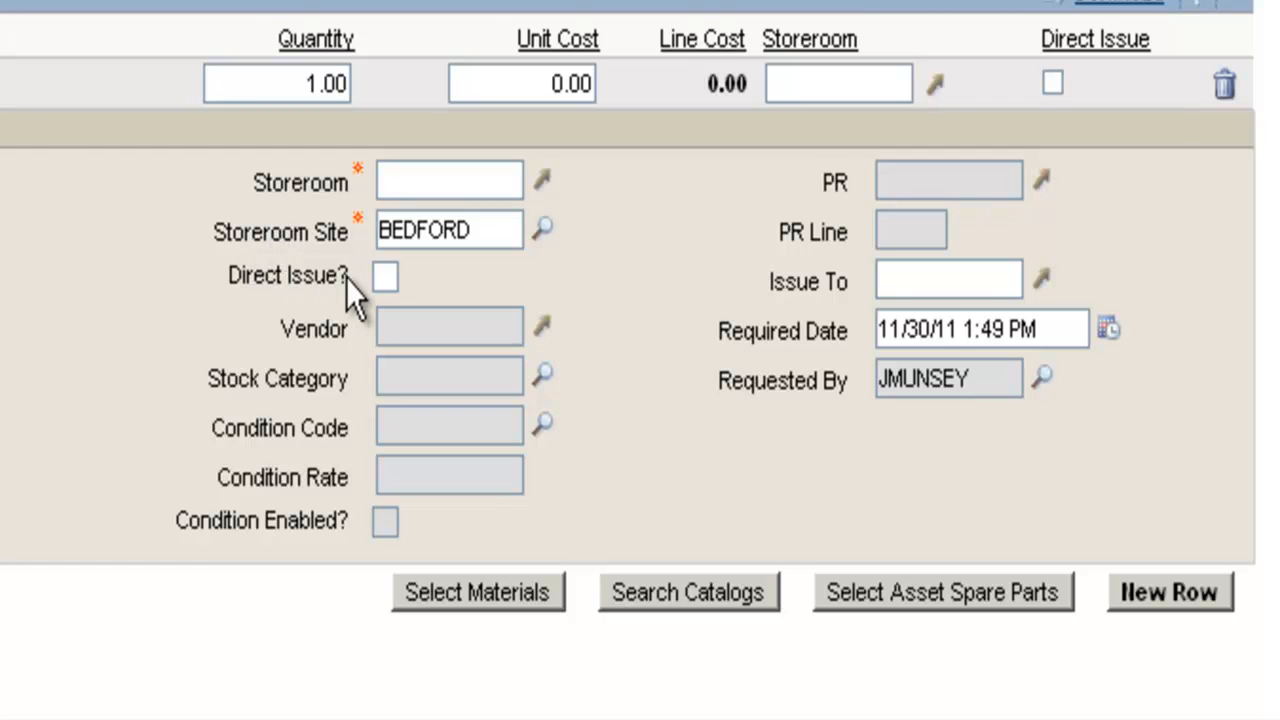
pyautogui.moveTo(345, 295)
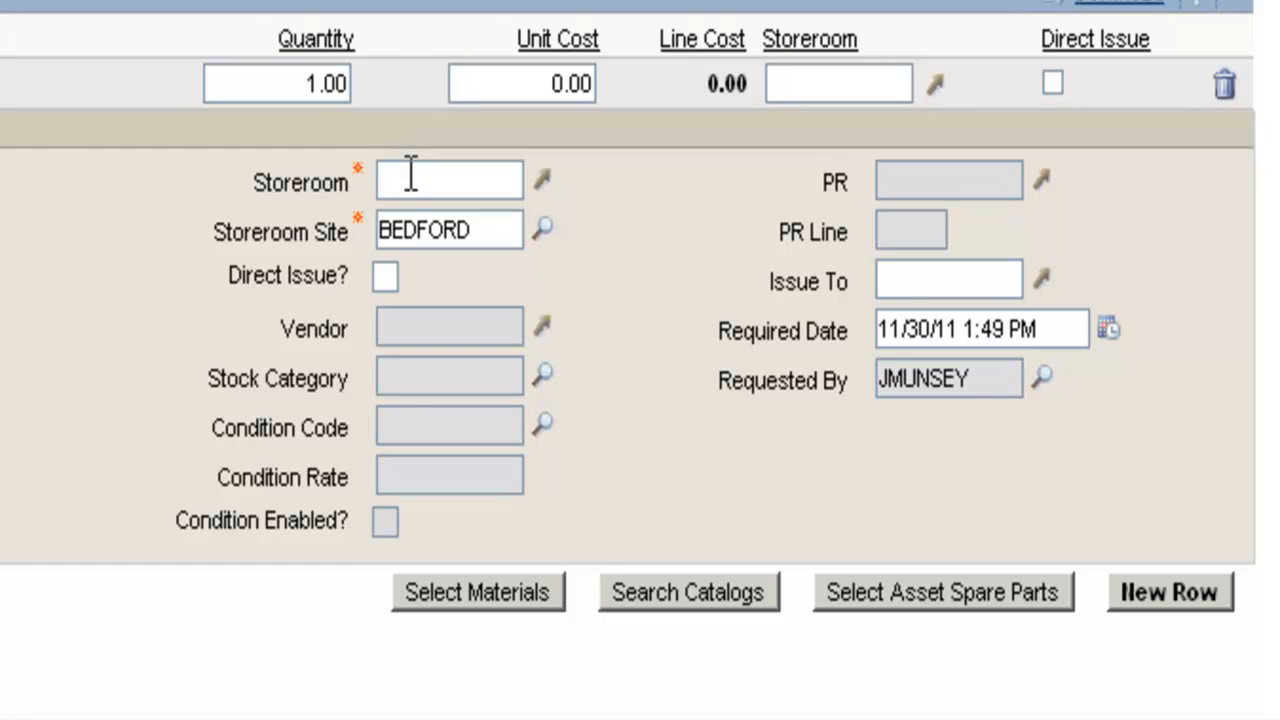
# - Set the housing material's storeroom to CENTRAL, bringing in the 495.00 unit cost
pyautogui.click(448, 180)
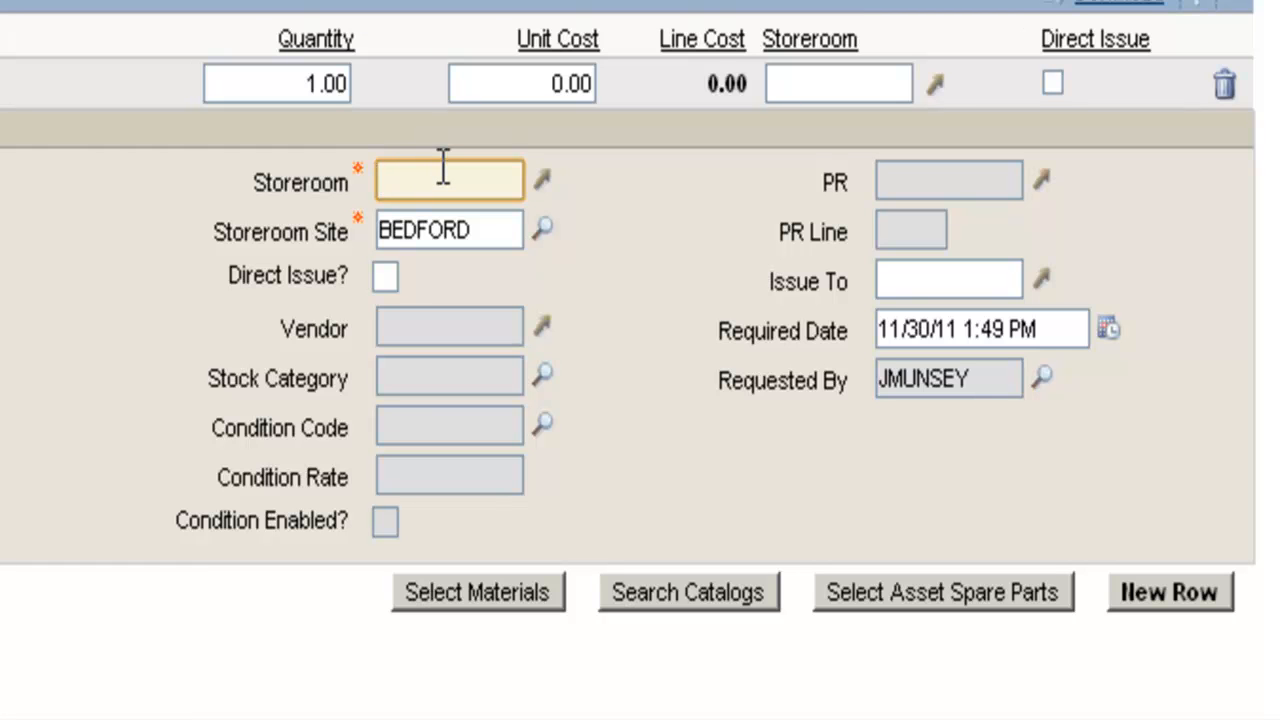
pyautogui.write('CENTRAL')
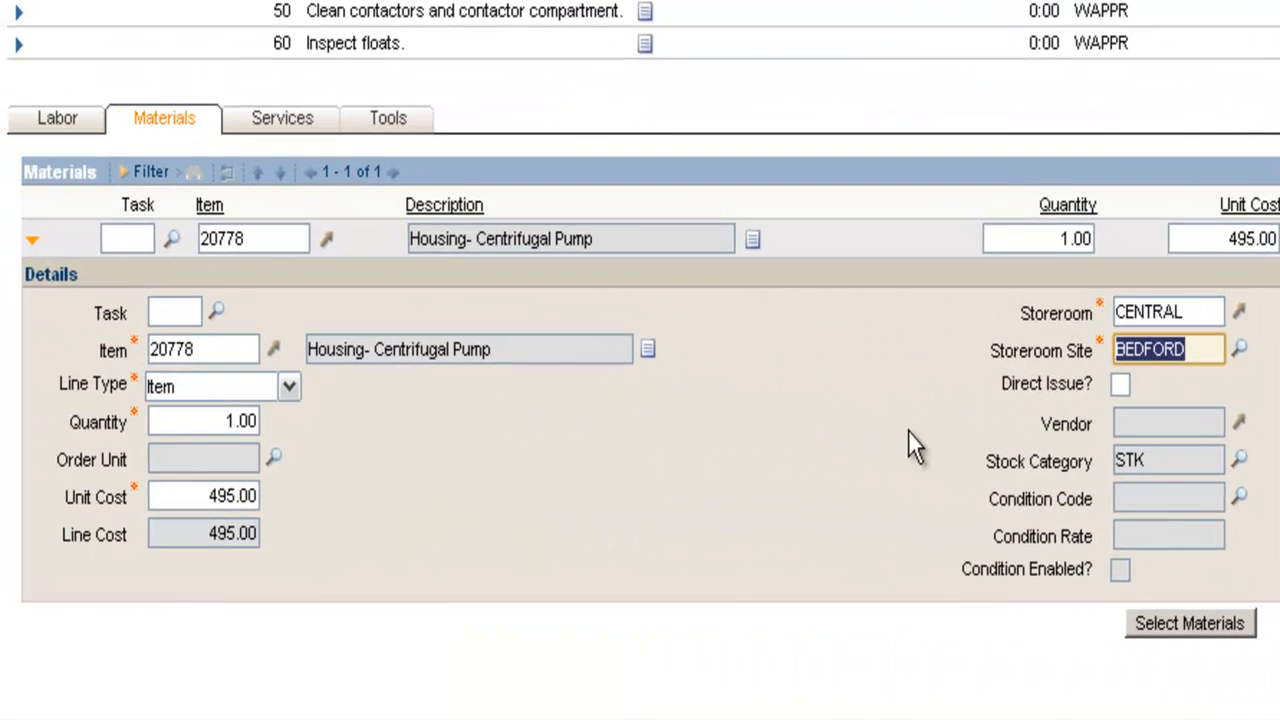
pyautogui.moveTo(873, 448)
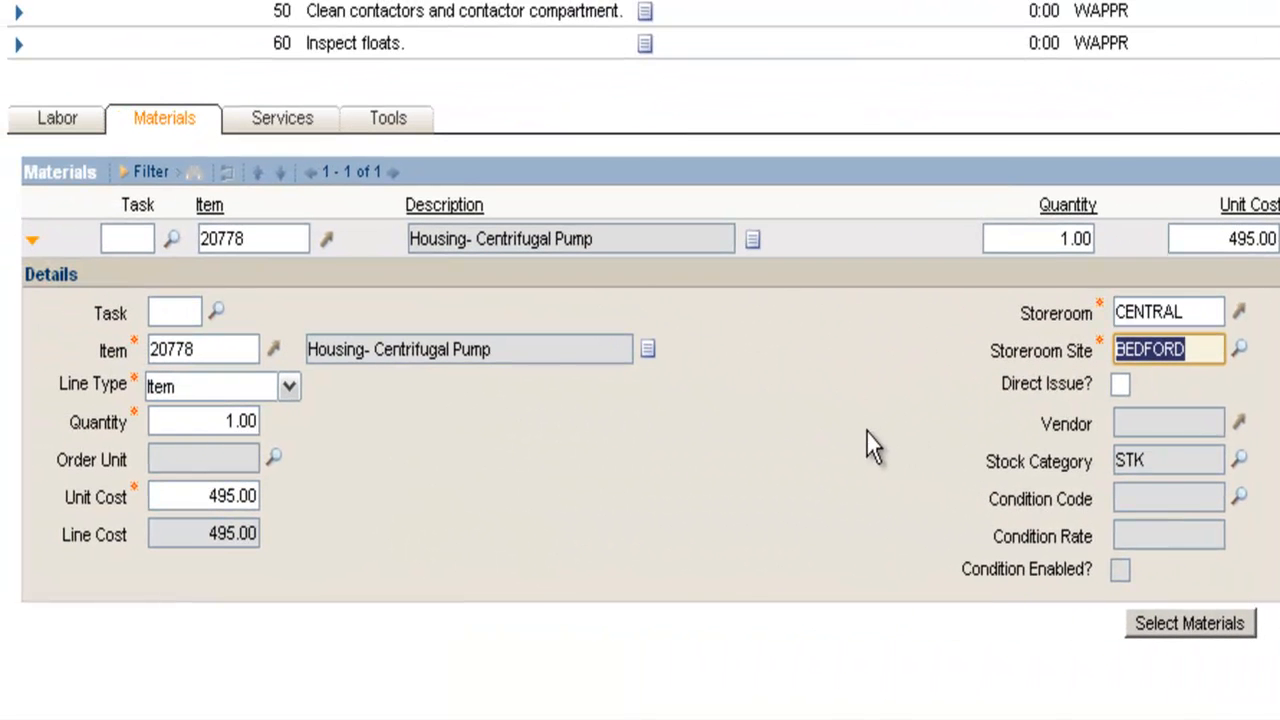
pyautogui.moveTo(1015, 480)
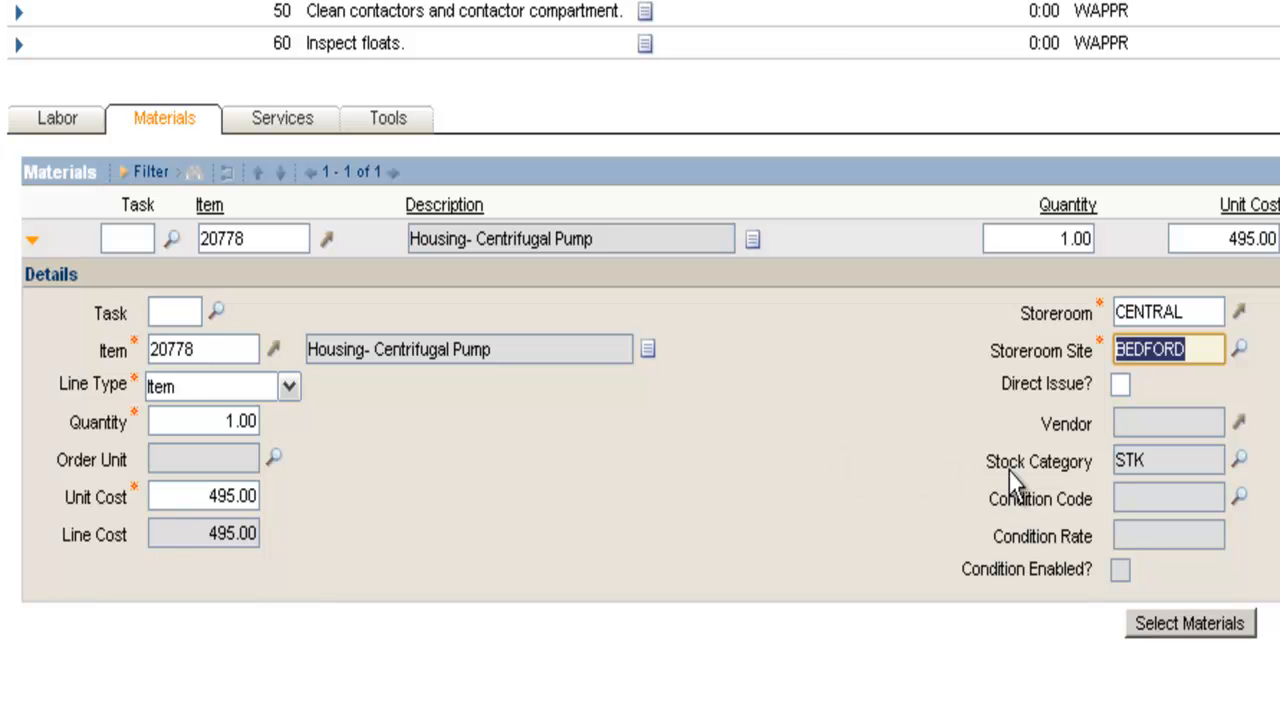
pyautogui.moveTo(240, 545)
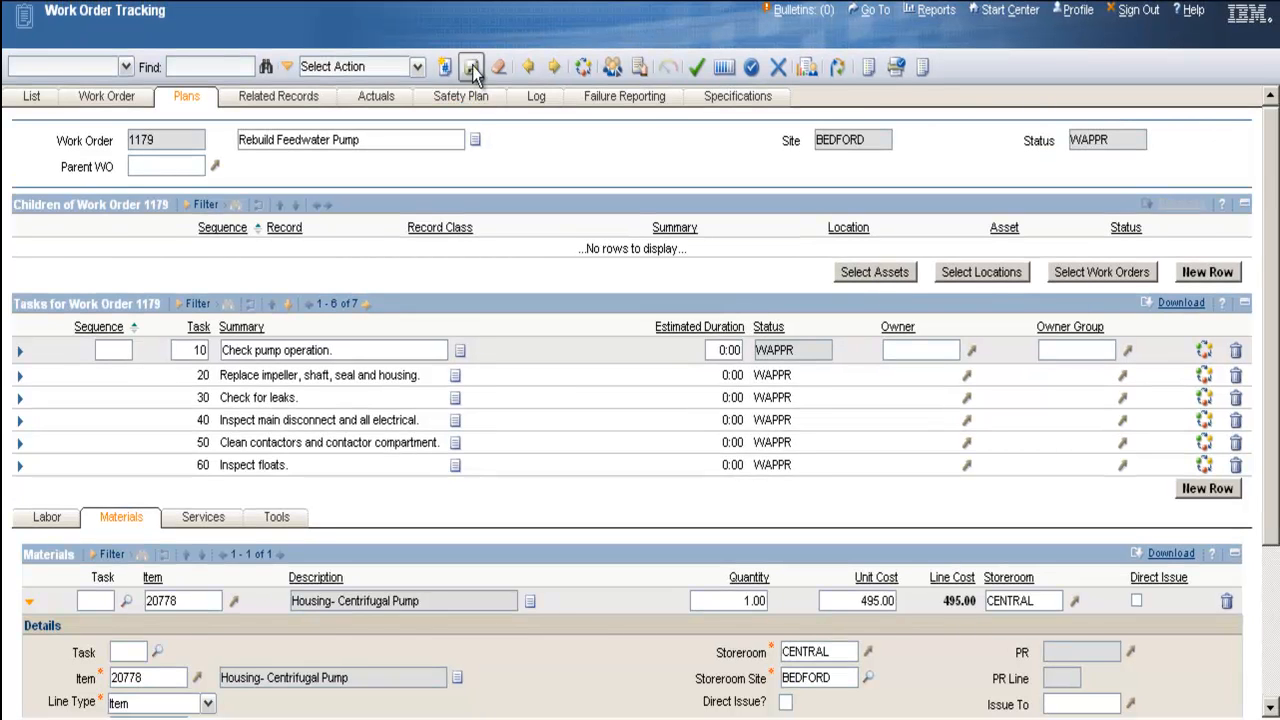
# - Save work order 1179 and change its status to Approved
pyautogui.click(471, 66)
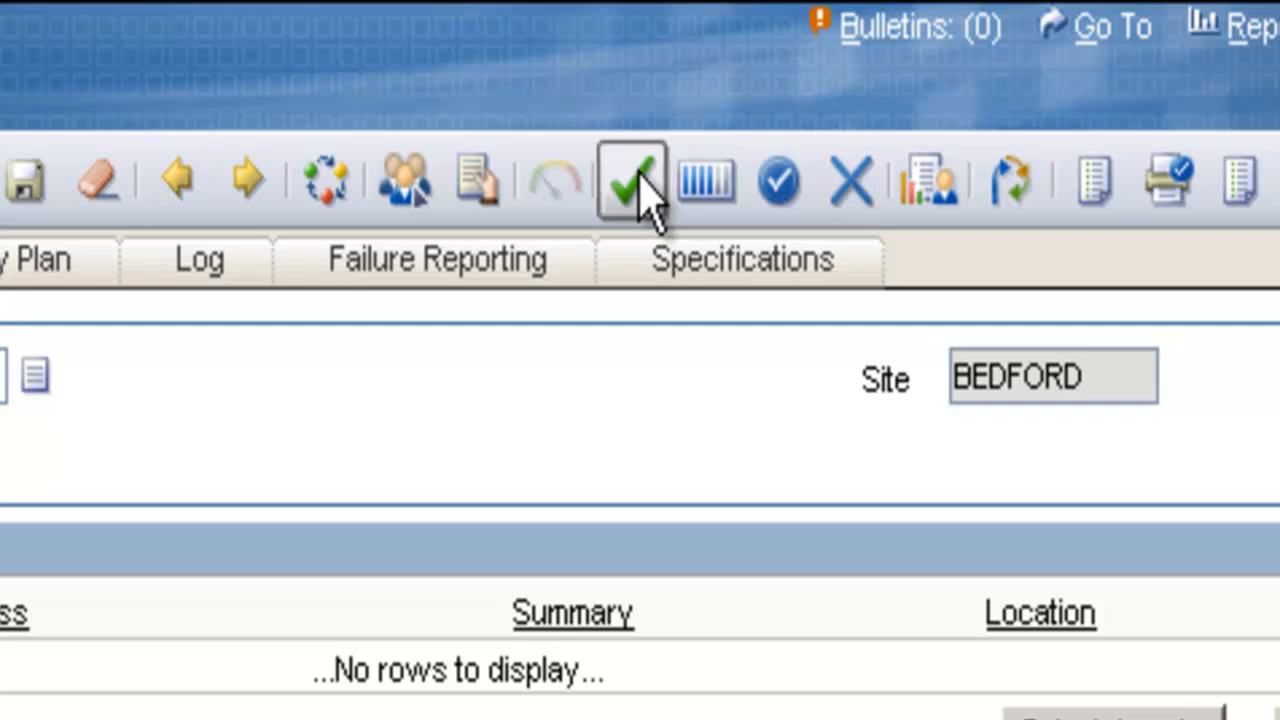
pyautogui.click(632, 180)
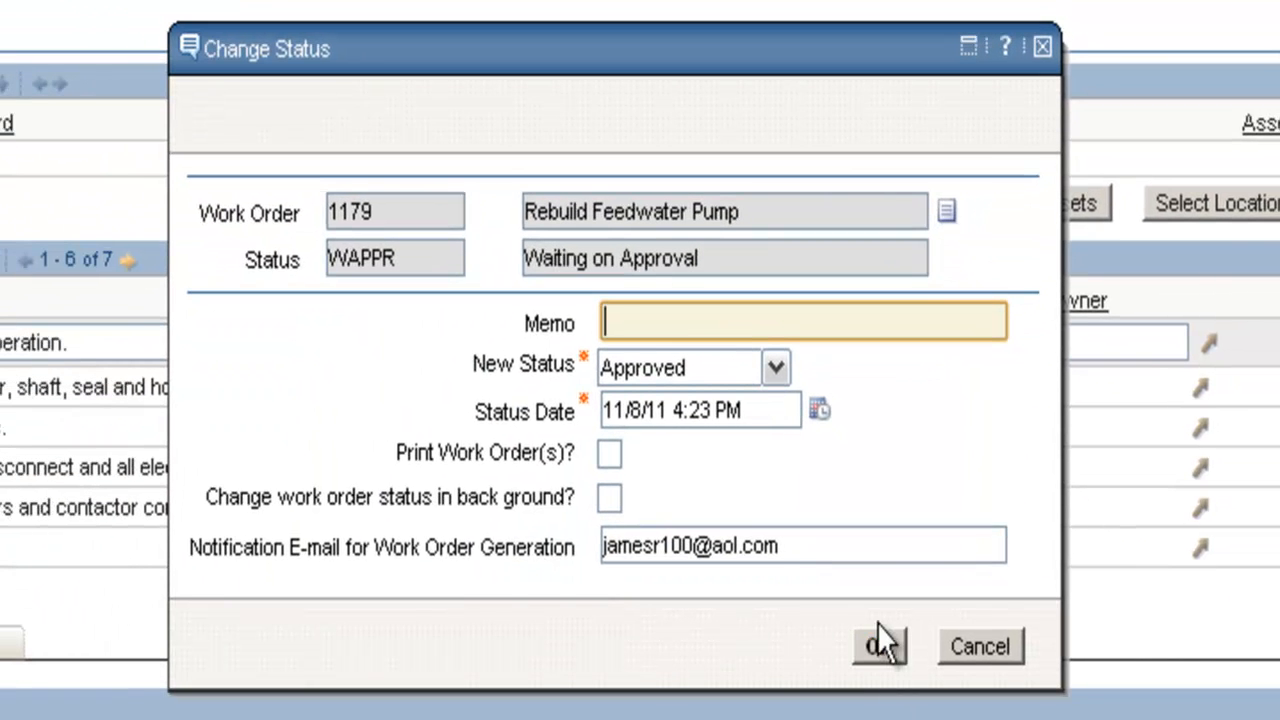
pyautogui.click(878, 646)
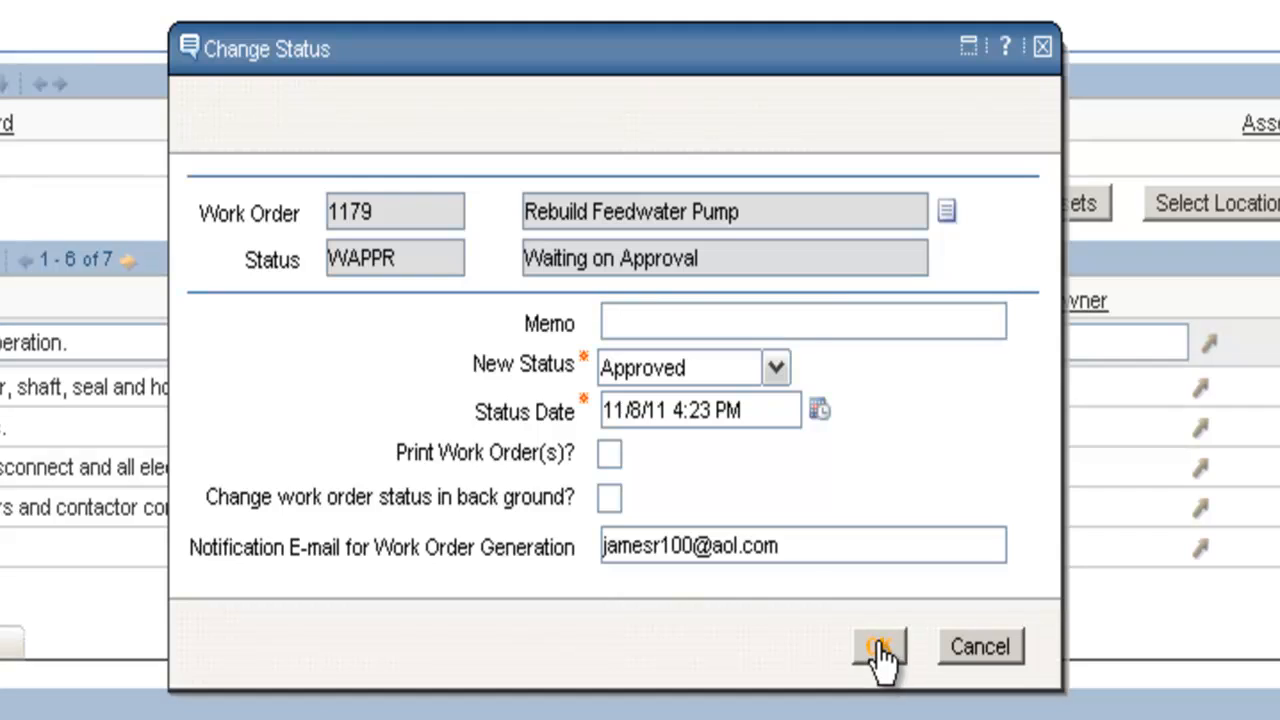
pyautogui.click(878, 646)
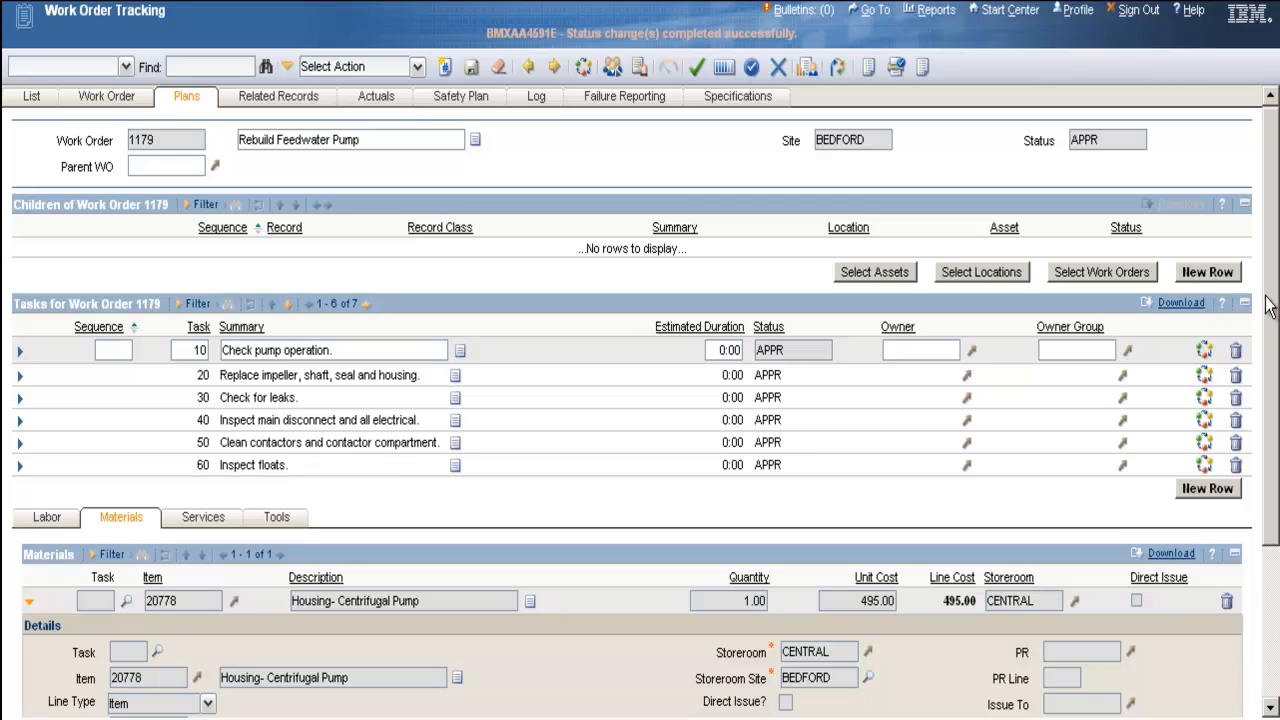
# - Open View Item Availability for material item 20778, showing CENTRAL's 1.00 reserved
pyautogui.scroll(-3)
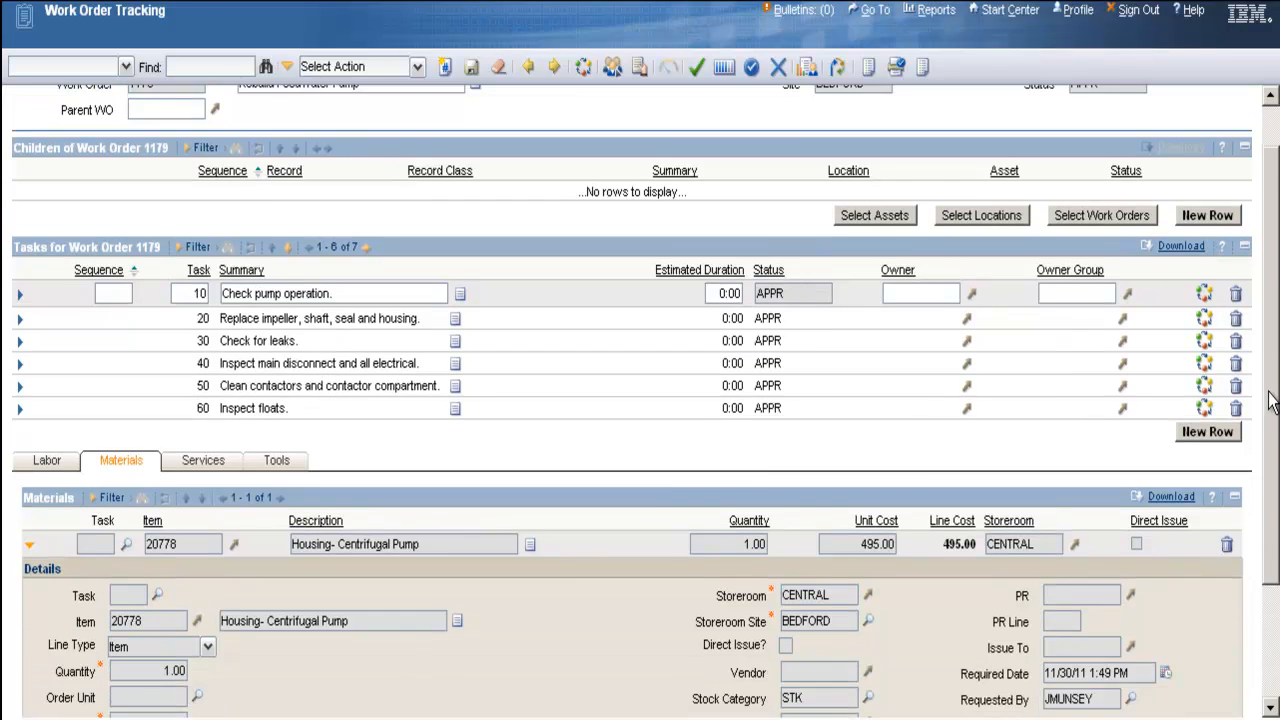
pyautogui.scroll(-3)
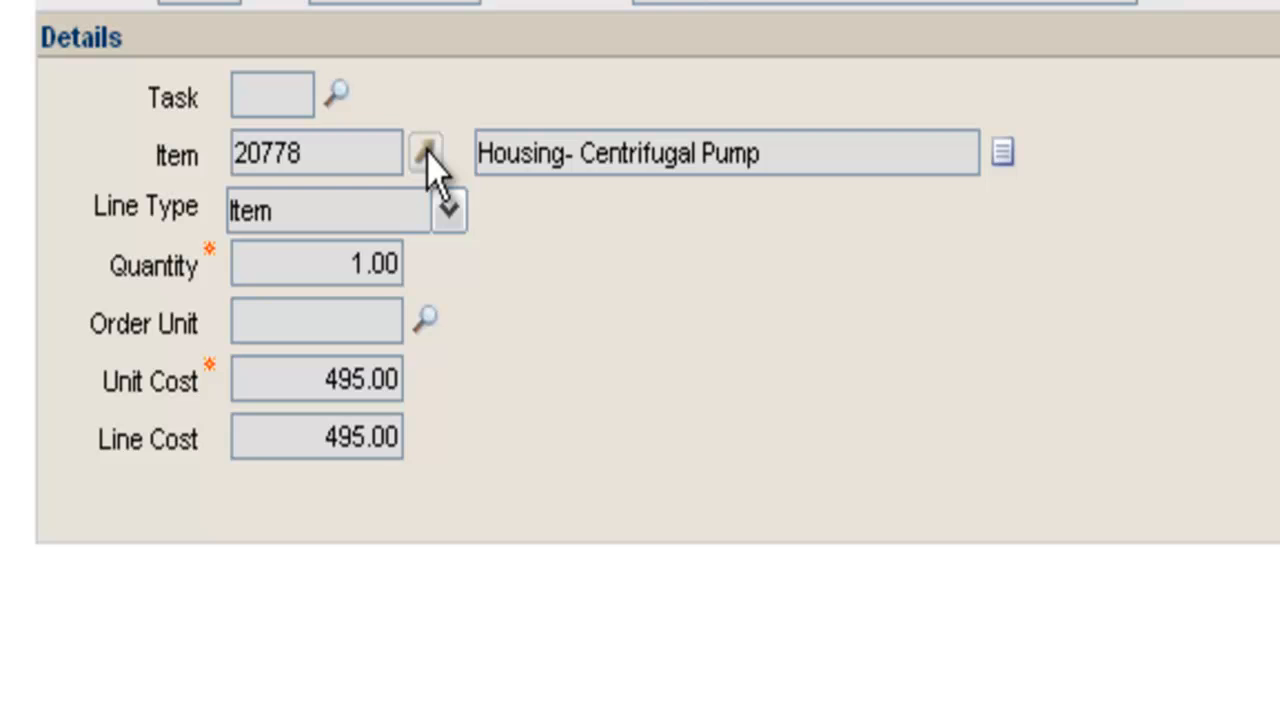
pyautogui.click(424, 152)
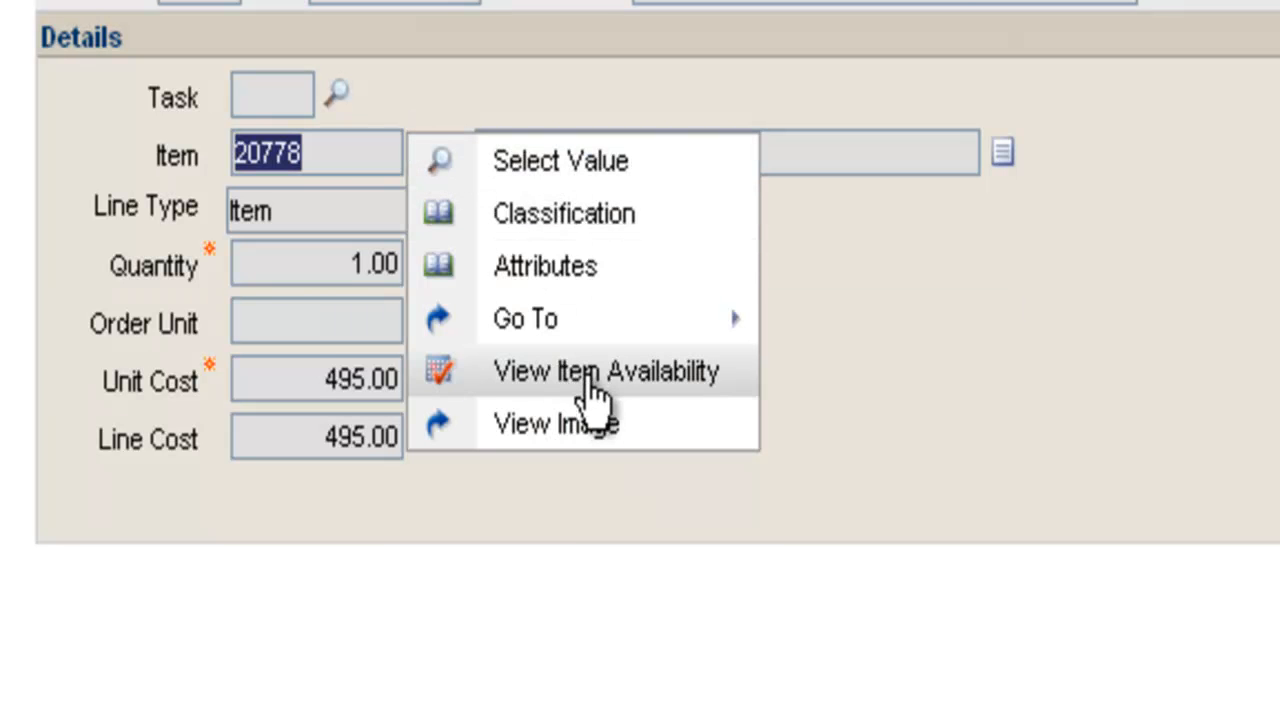
pyautogui.click(604, 371)
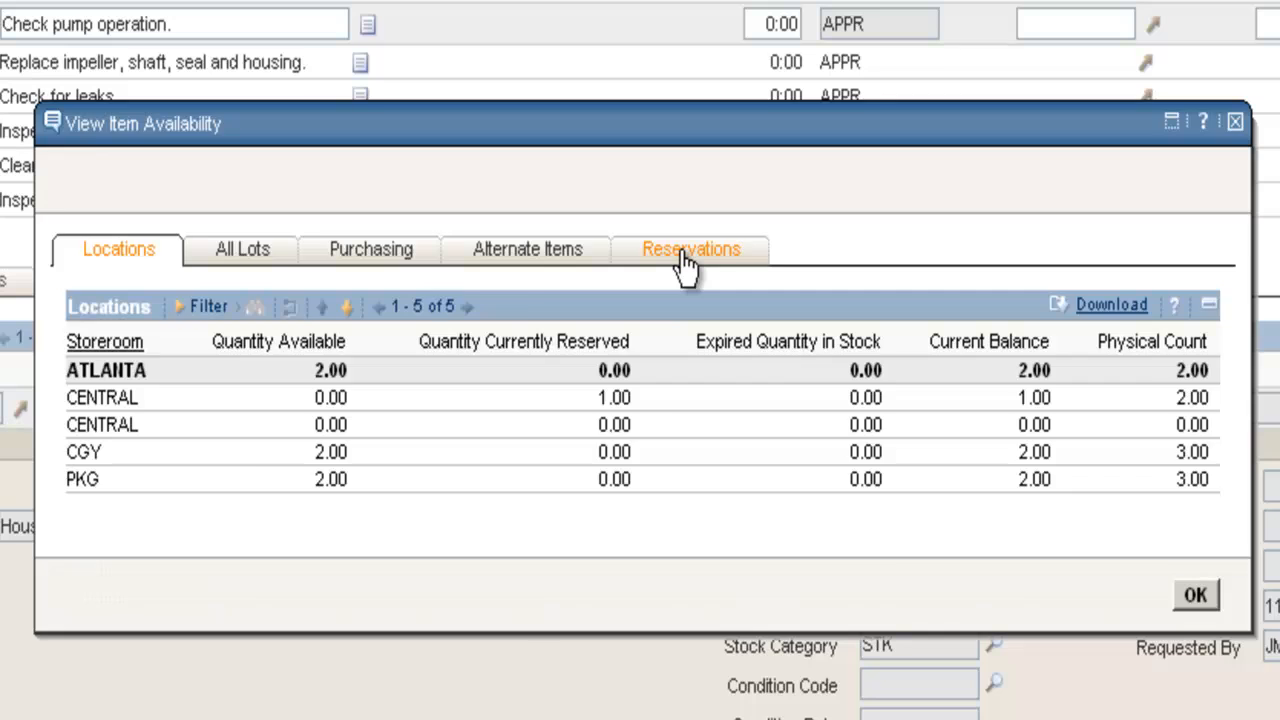
# - List the reservations for housing 20778, showing request 1620 for work order 1179
pyautogui.click(690, 248)
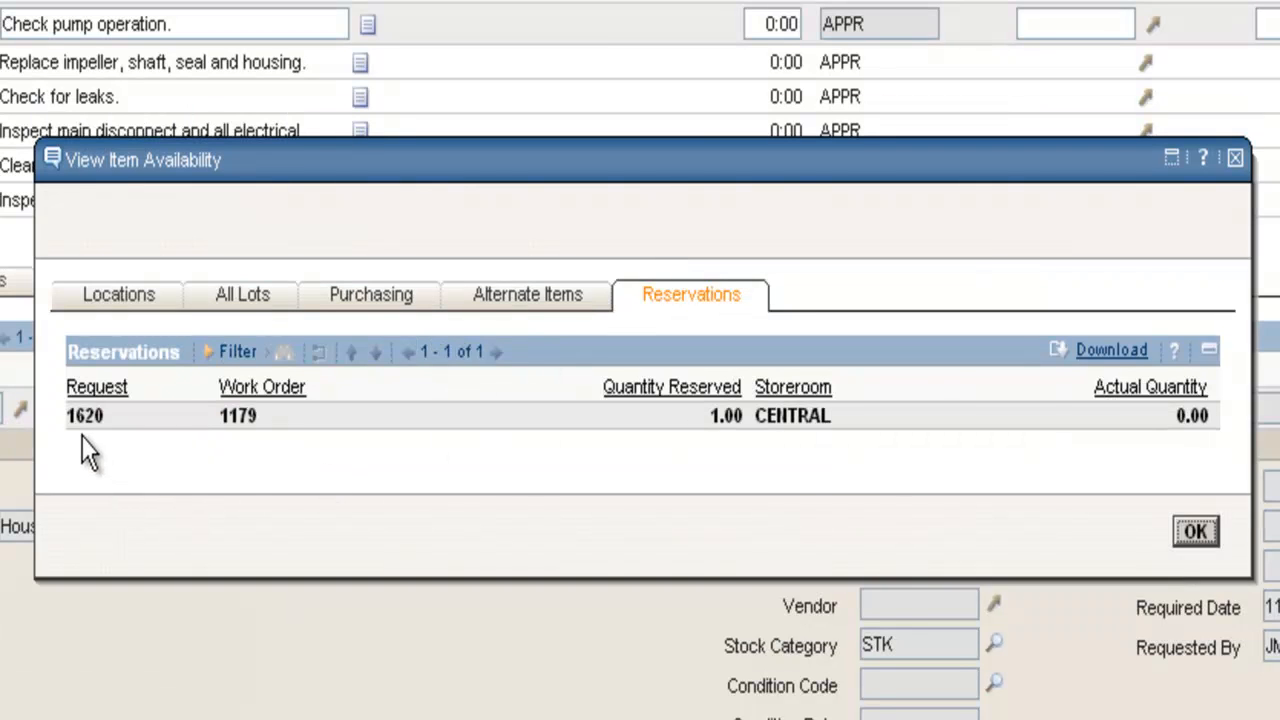
pyautogui.moveTo(247, 440)
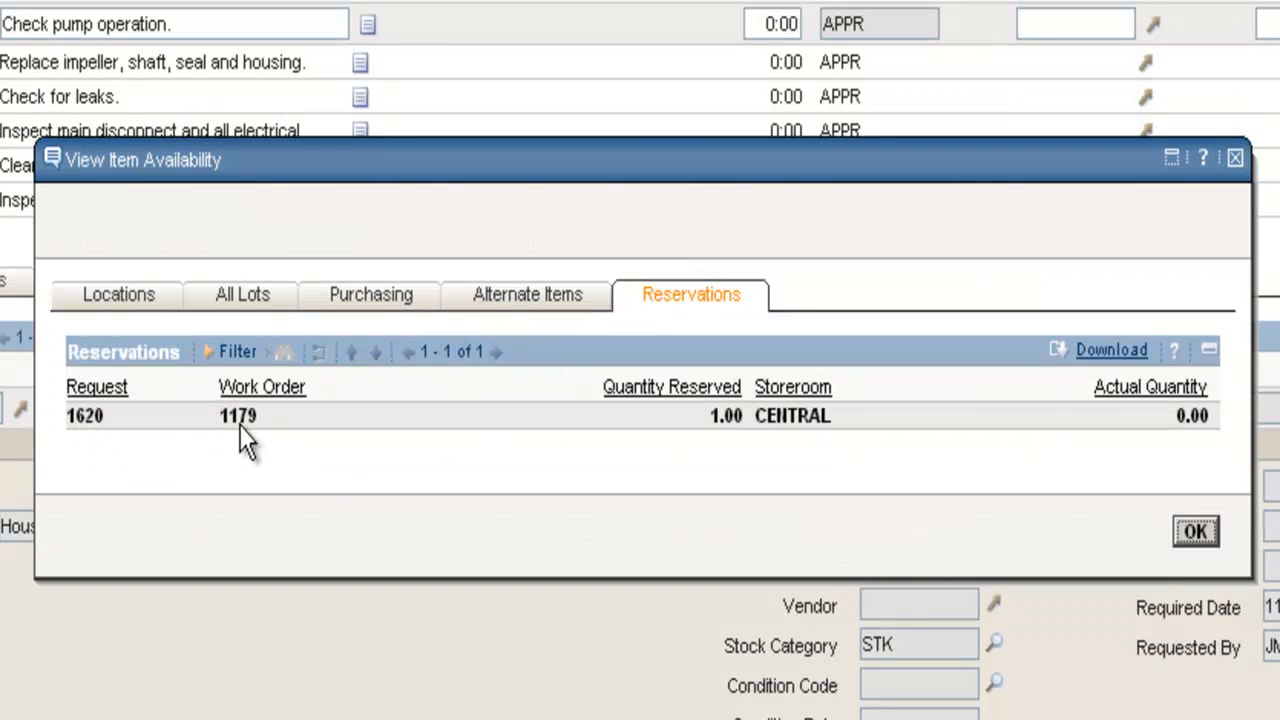
pyautogui.moveTo(615, 450)
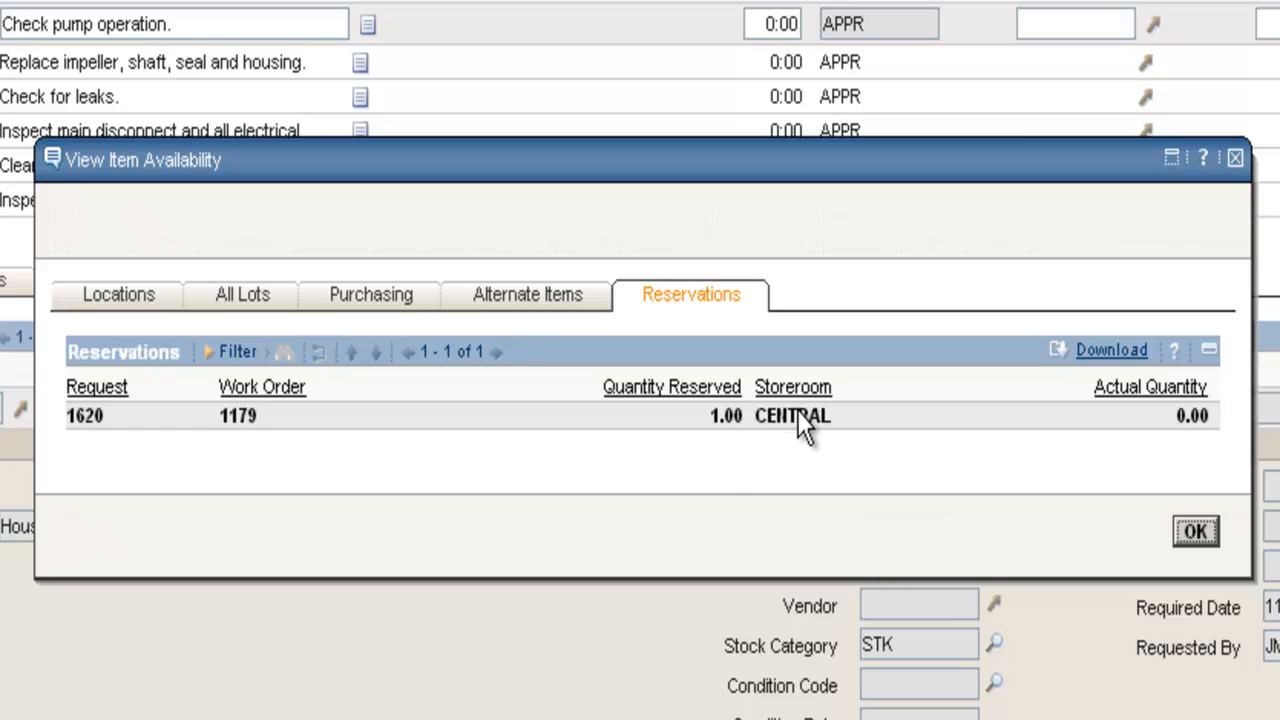
pyautogui.moveTo(1140, 525)
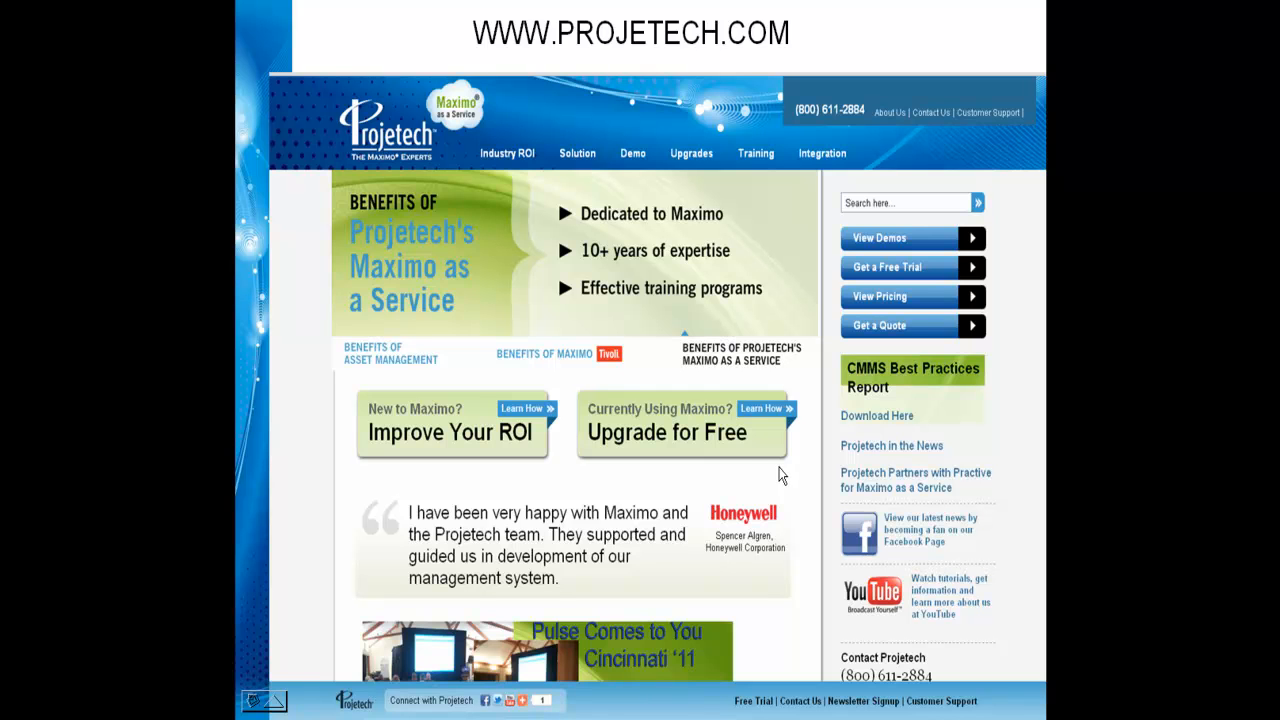
pyautogui.moveTo(725, 458)
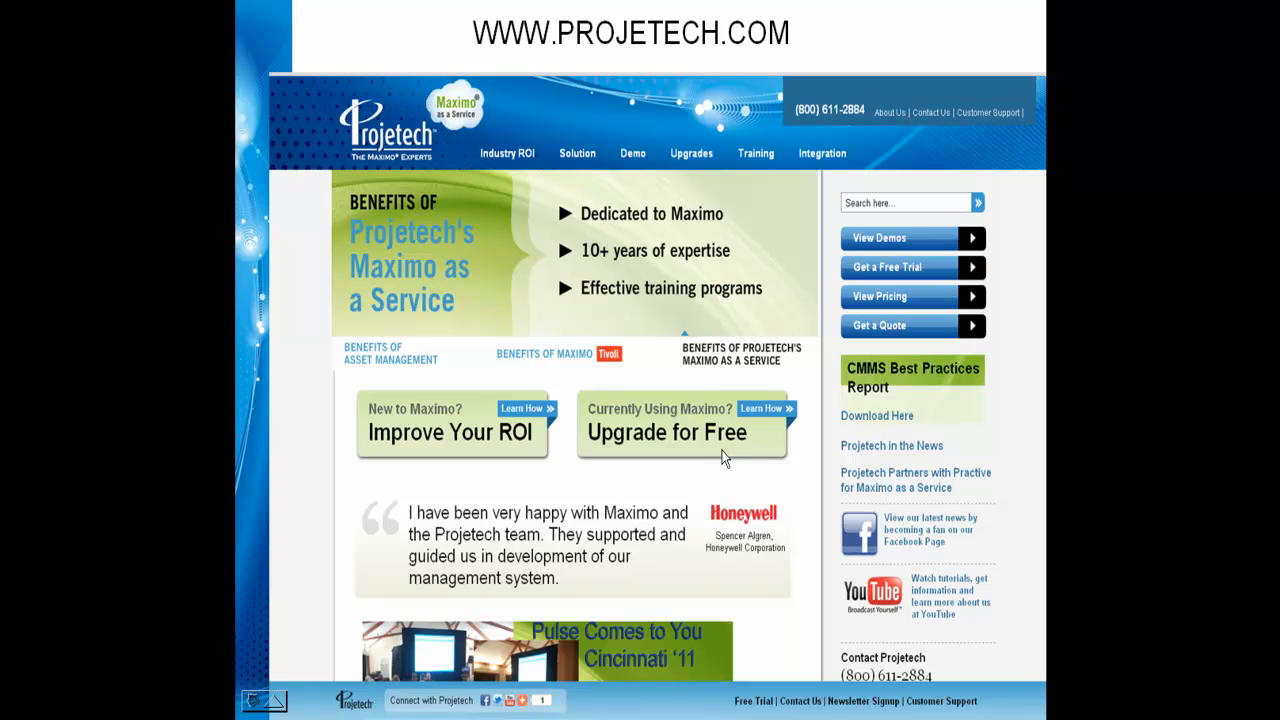